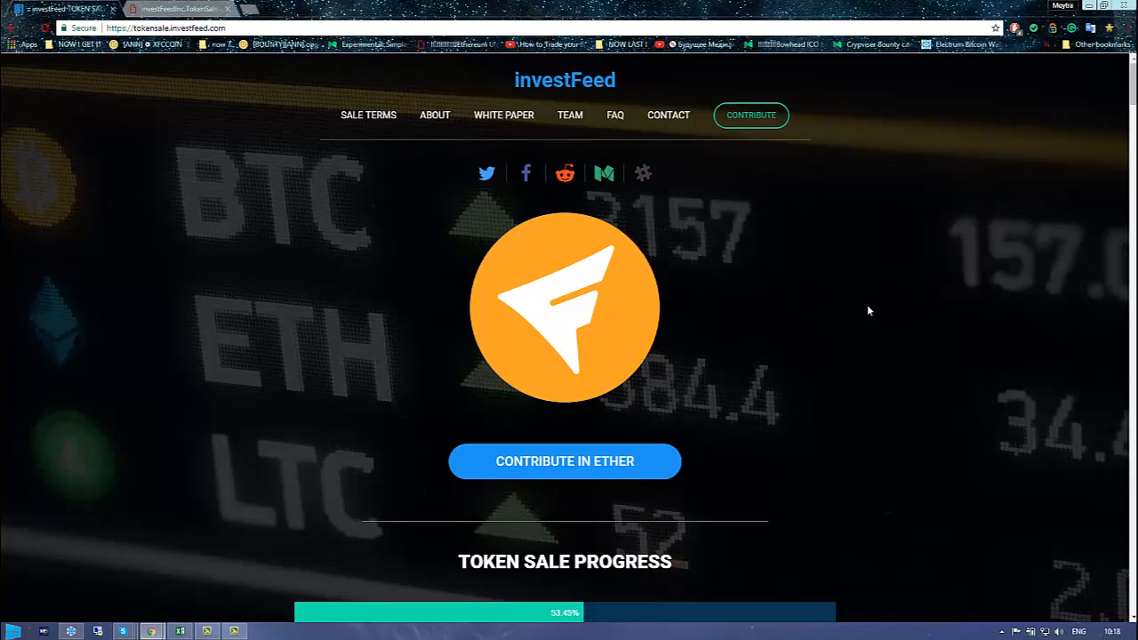
pyautogui.moveTo(685, 329)
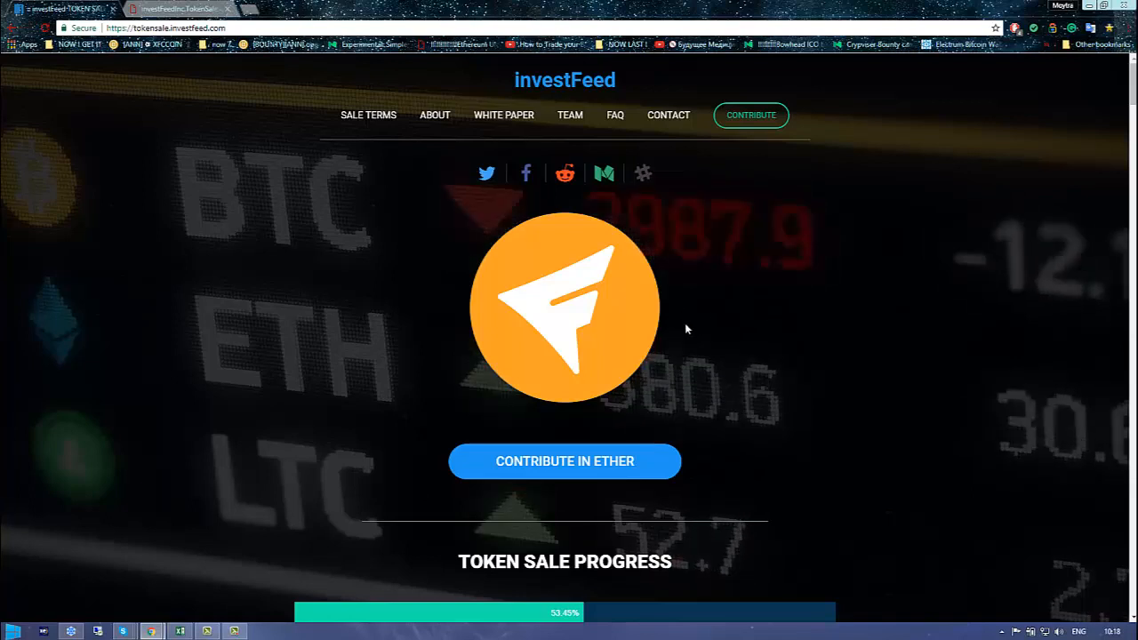
# Scroll to the sale details: 53.45% progress, 14,966 ETH raised and a countdown under two hours
pyautogui.scroll(-3)
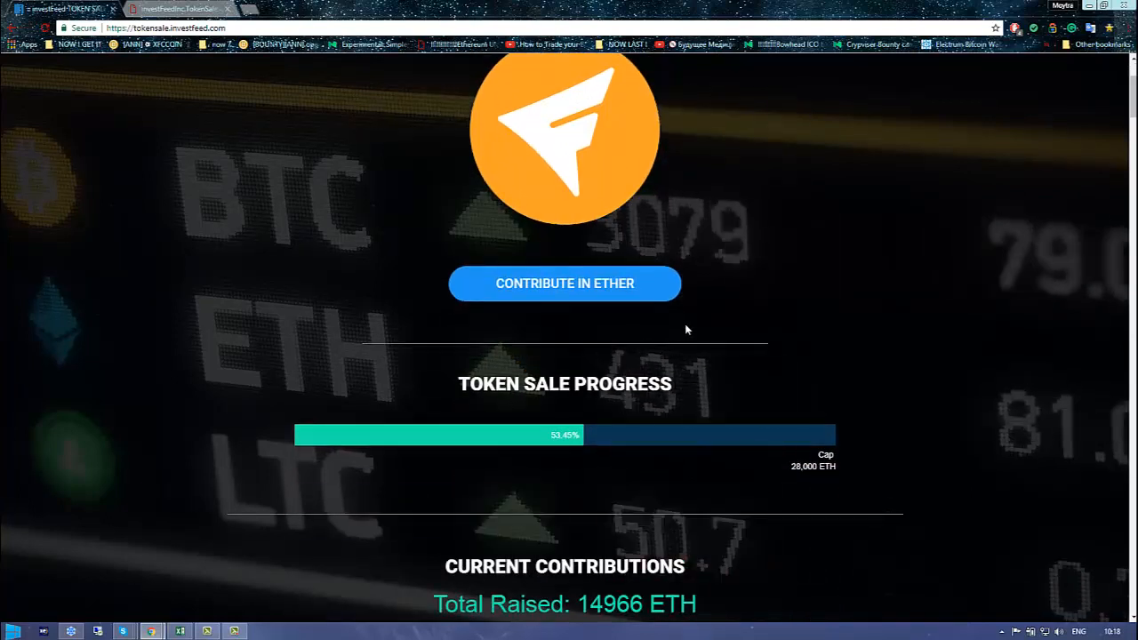
pyautogui.scroll(-3)
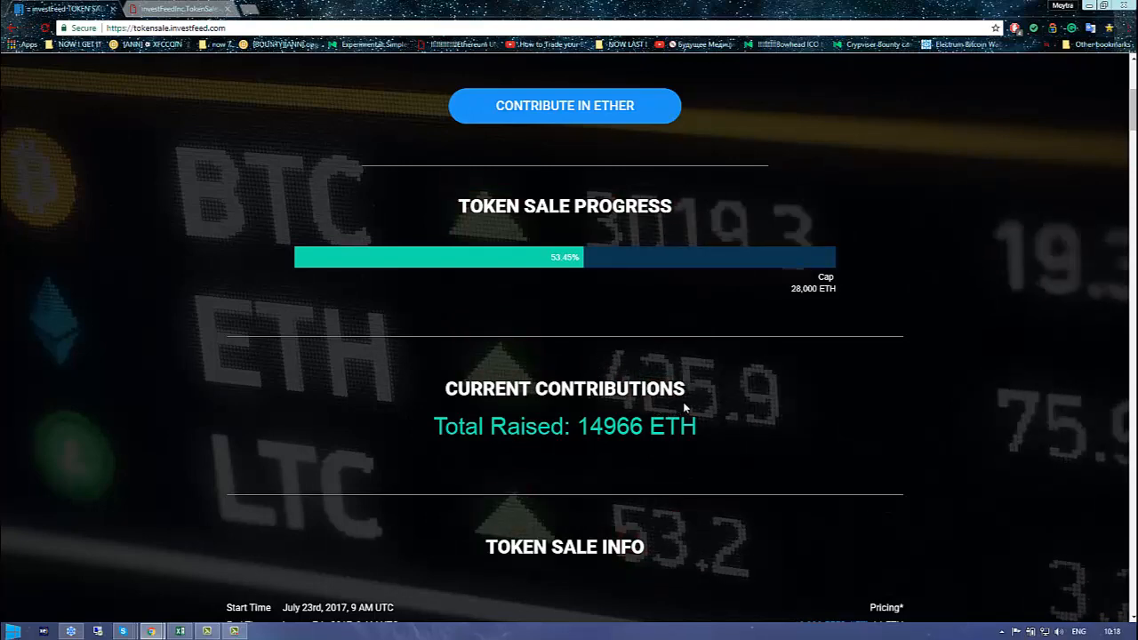
pyautogui.scroll(-3)
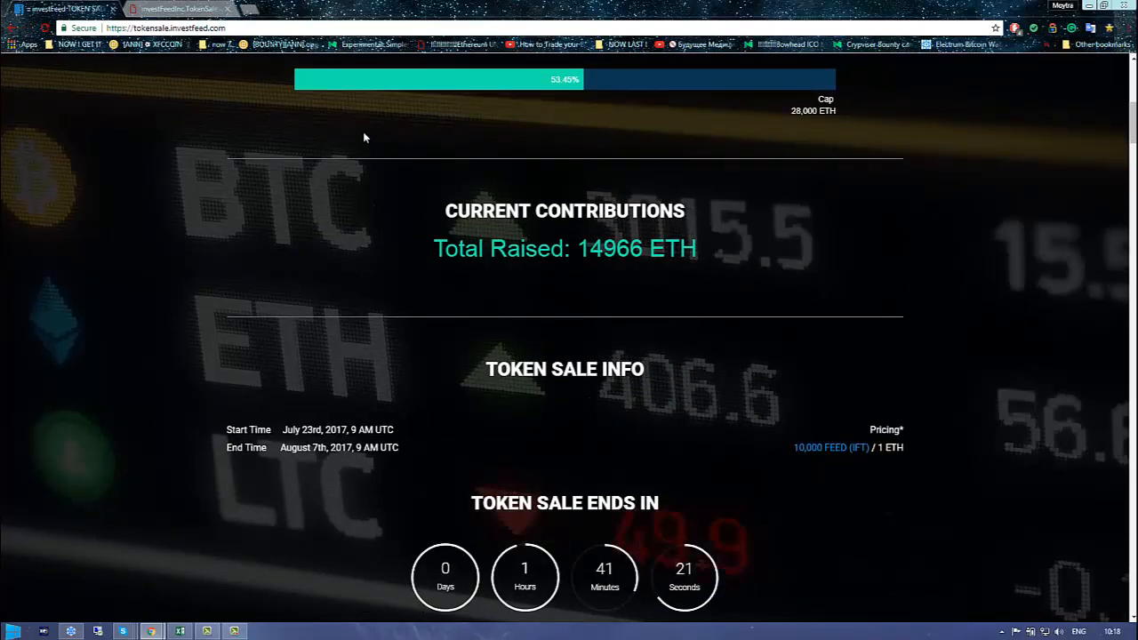
pyautogui.scroll(-3)
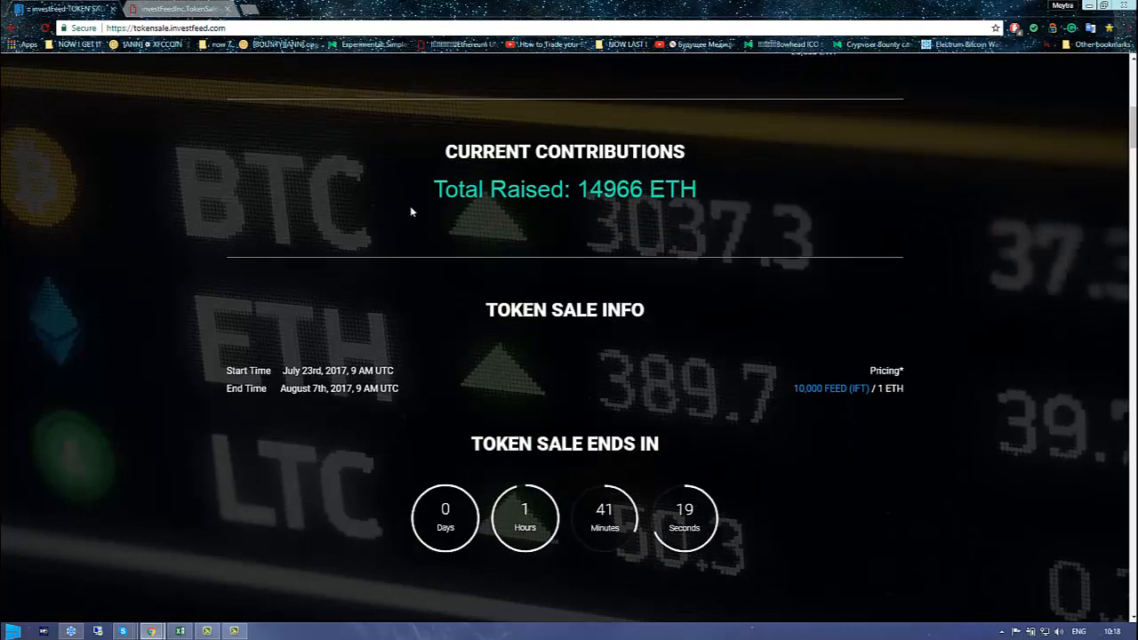
pyautogui.moveTo(573, 501)
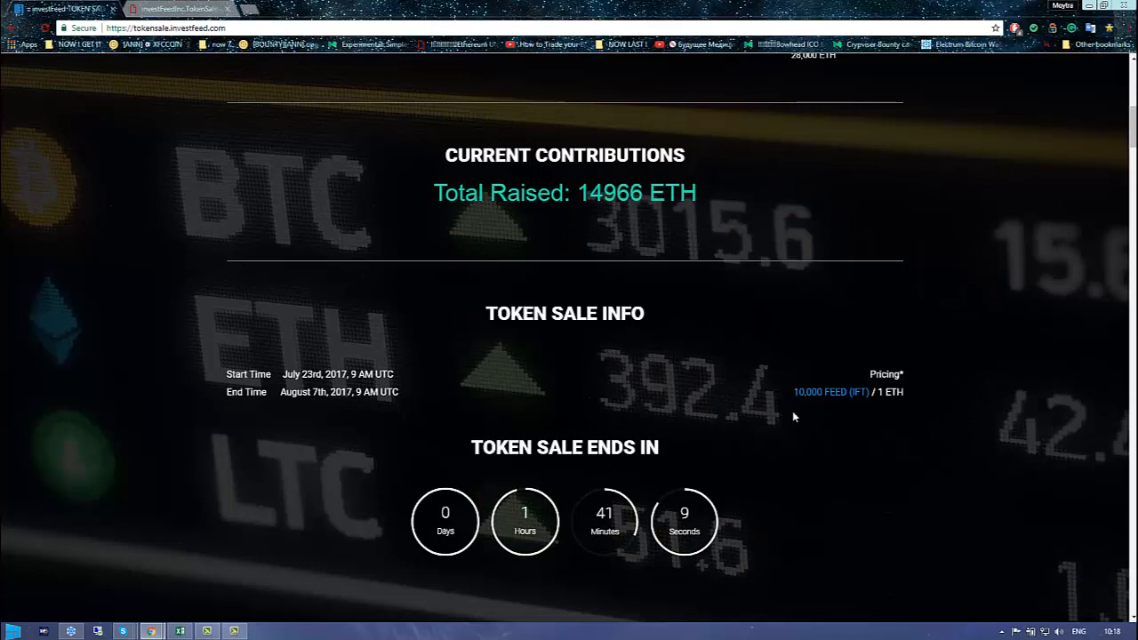
# Scroll to InvestFeed in the Press and play the embedded YouTube interview video
pyautogui.scroll(3)
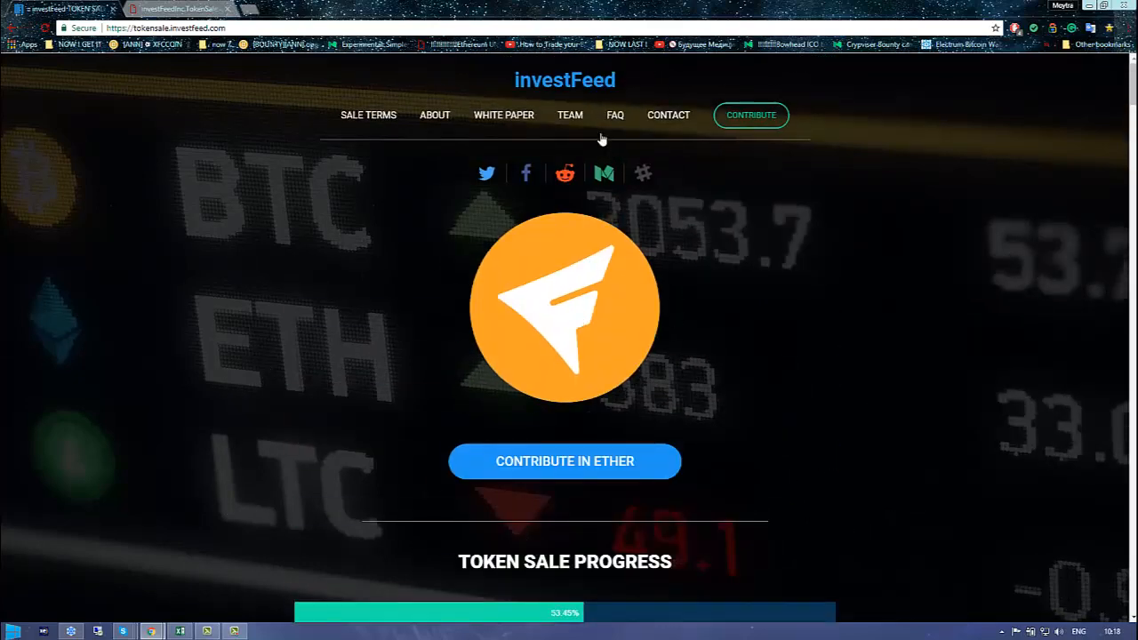
pyautogui.scroll(-3)
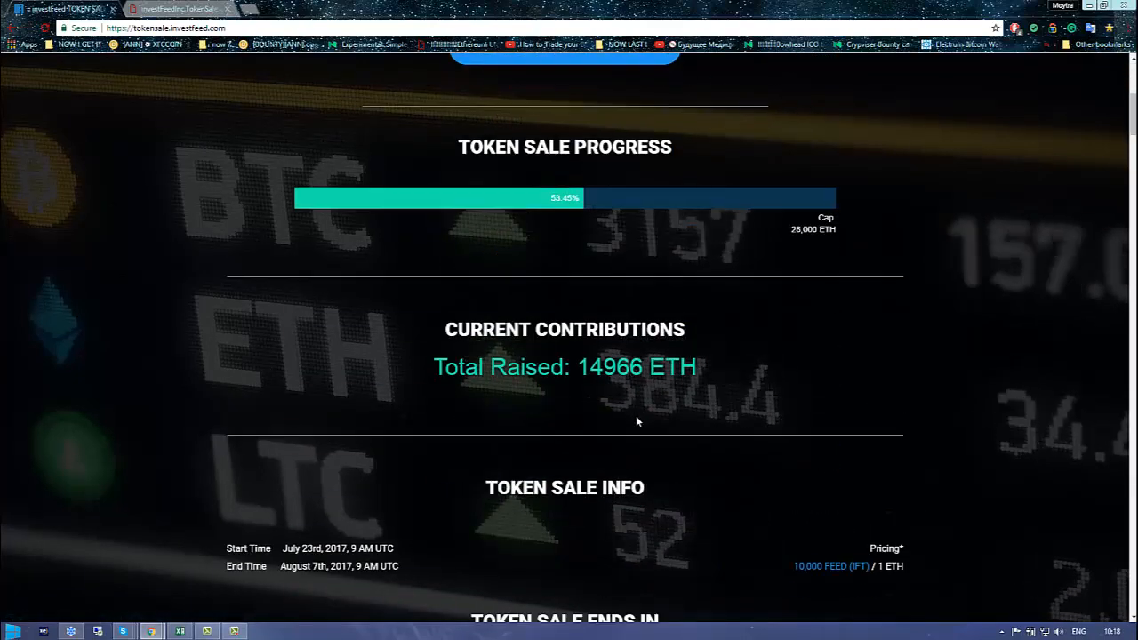
pyautogui.scroll(-3)
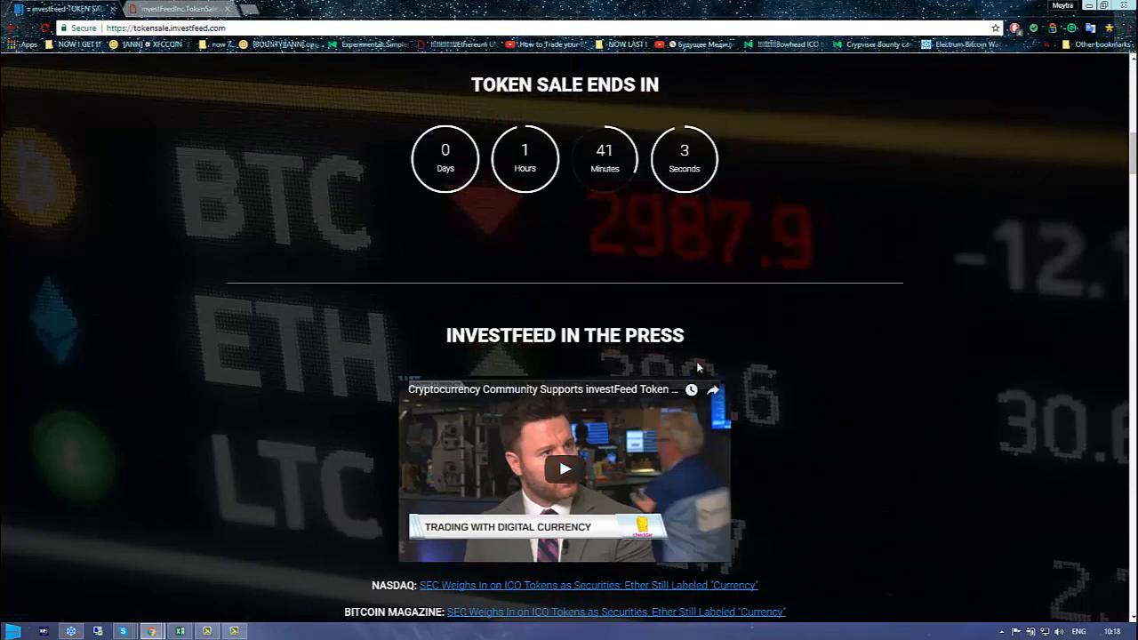
pyautogui.scroll(-3)
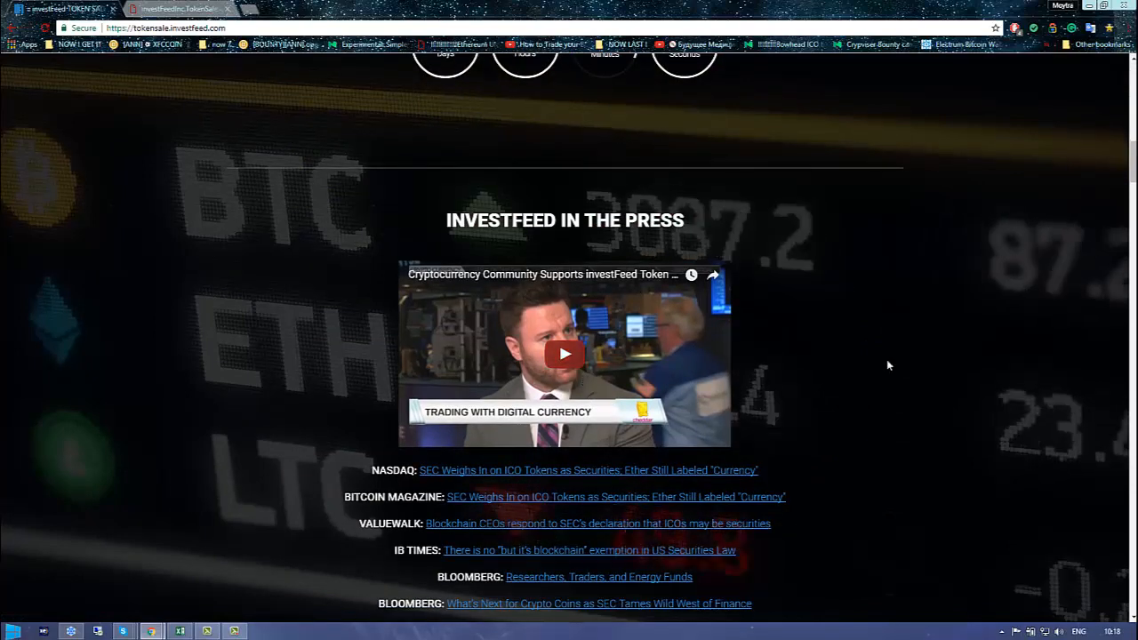
pyautogui.click(564, 354)
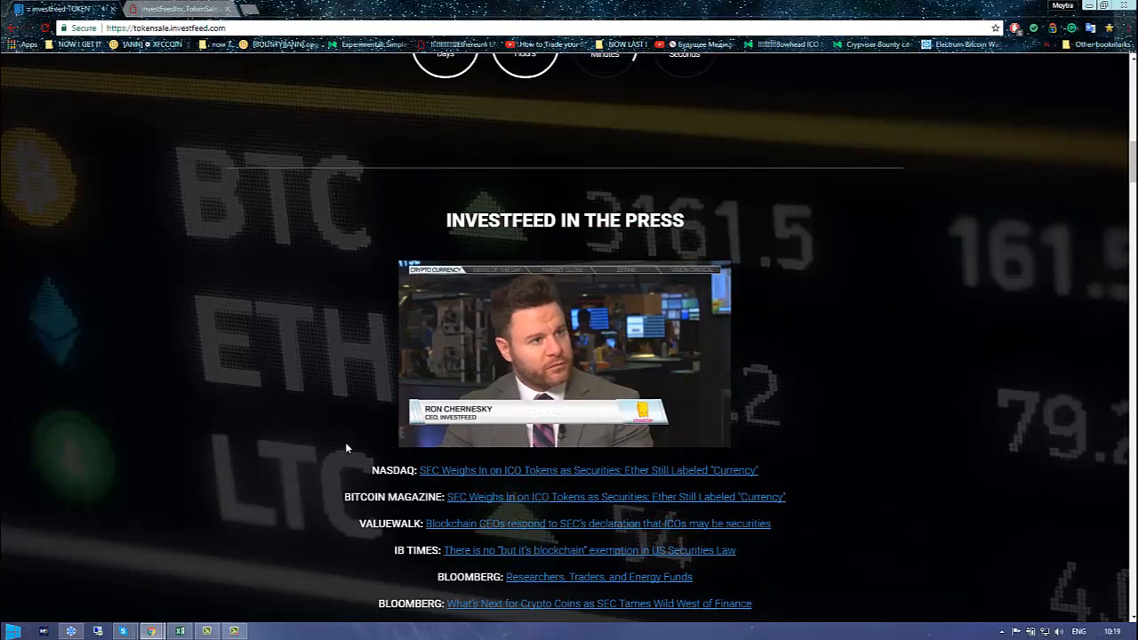
# Pause the press interview at 0:31 and scroll down to Major Partners & Advisors
pyautogui.click(565, 356)
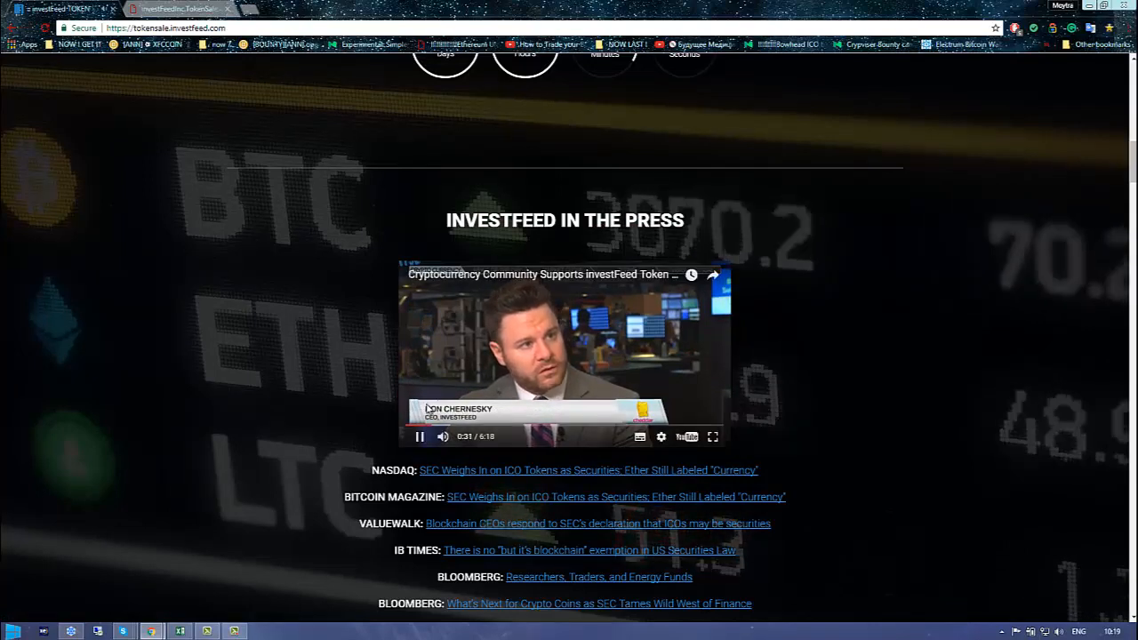
pyautogui.scroll(-3)
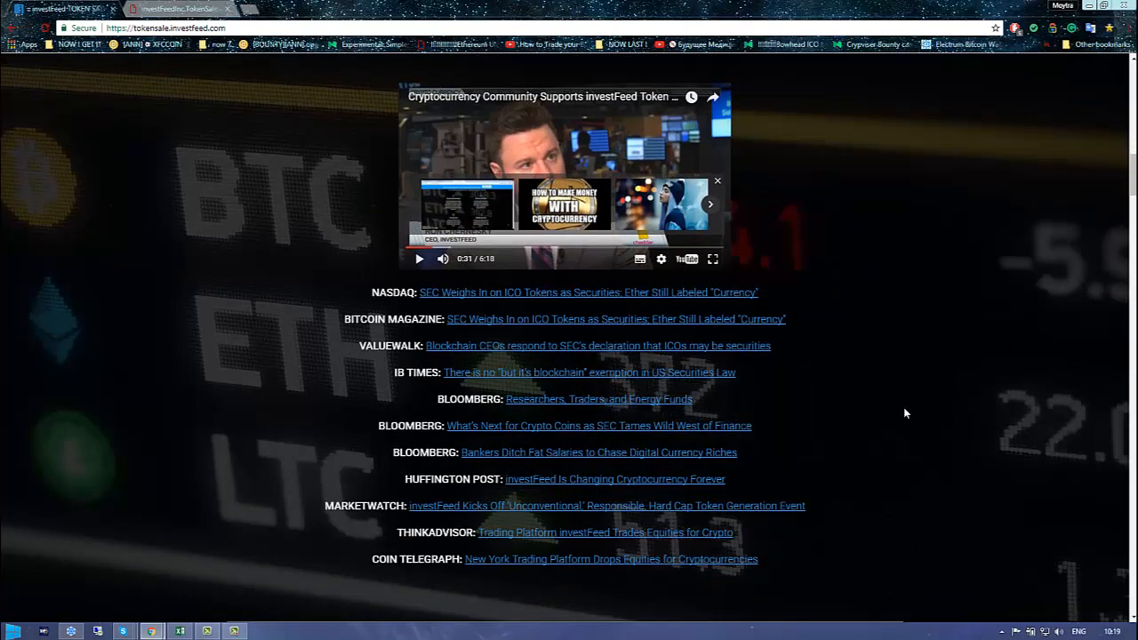
pyautogui.moveTo(892, 424)
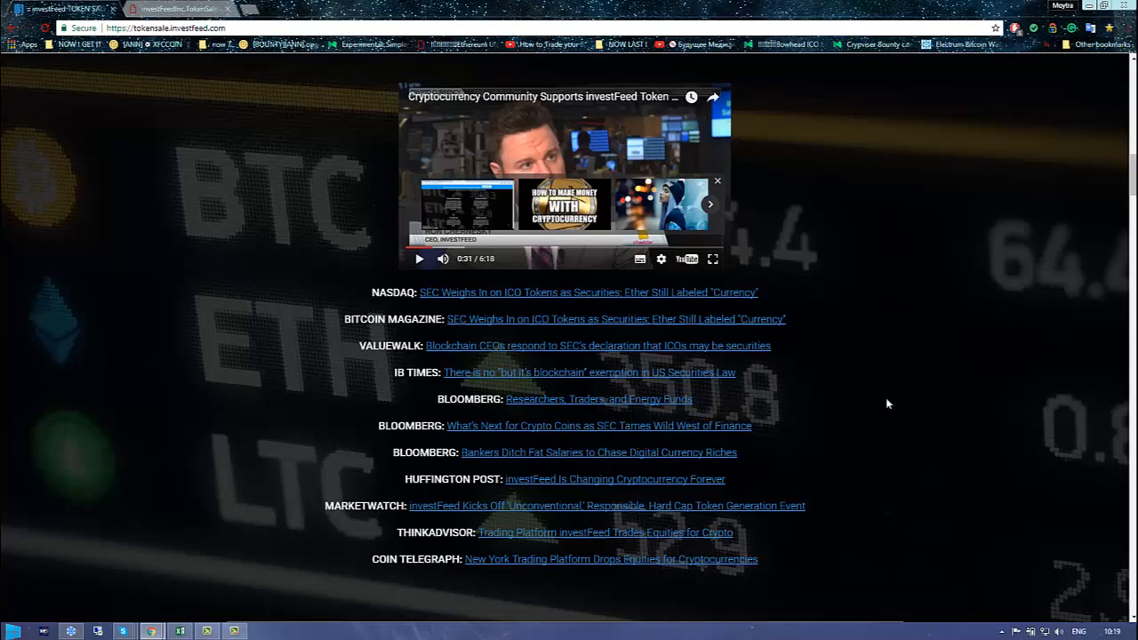
pyautogui.scroll(-3)
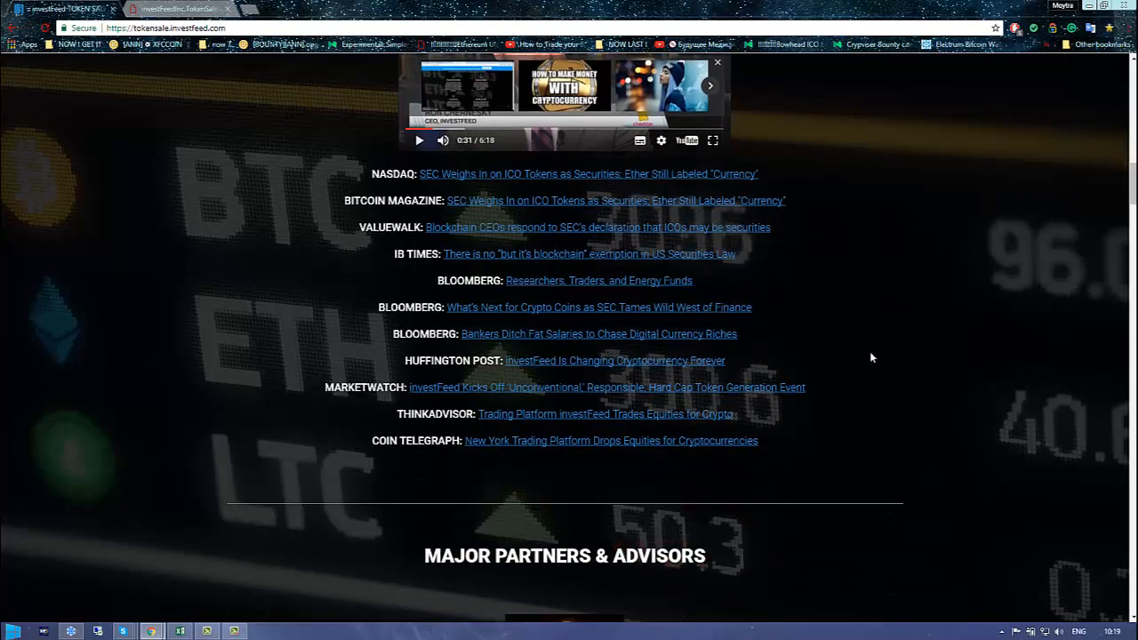
pyautogui.scroll(-3)
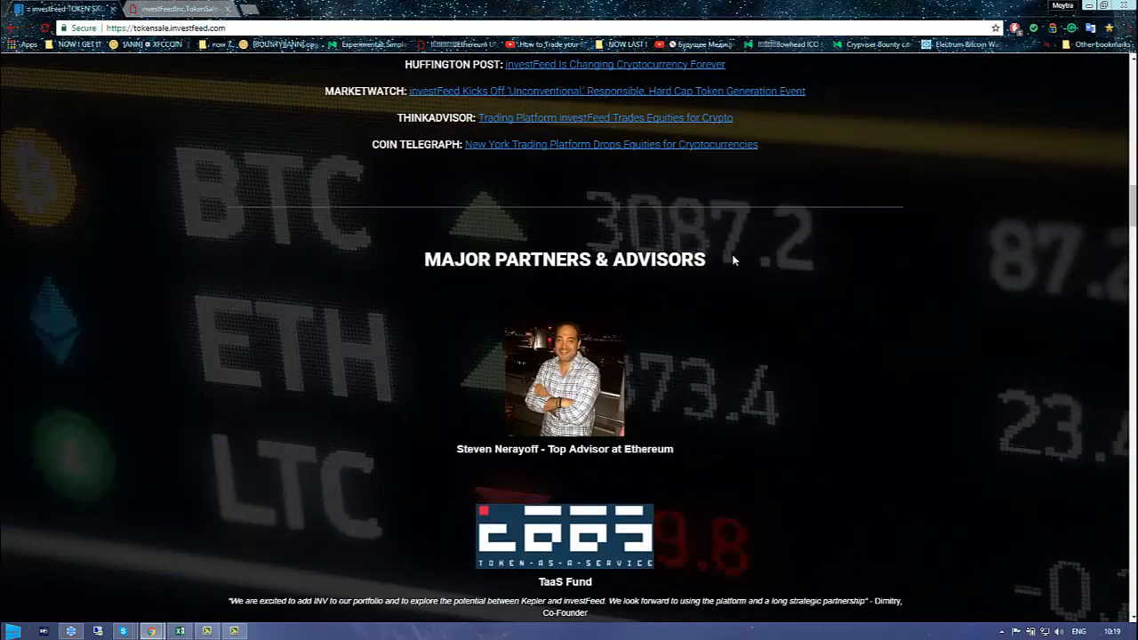
# Scroll past partner logos to Sale Terms: 355M hard cap, 1 ETH = 10,000 IFT, 28,000 ETH max
pyautogui.scroll(-3)
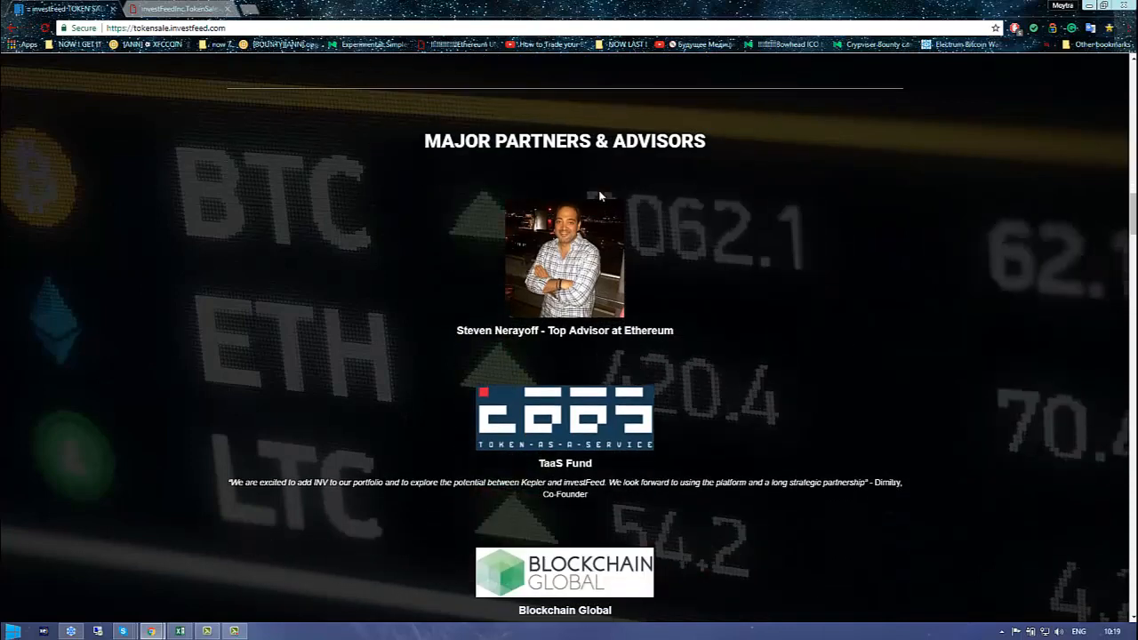
pyautogui.moveTo(598, 359)
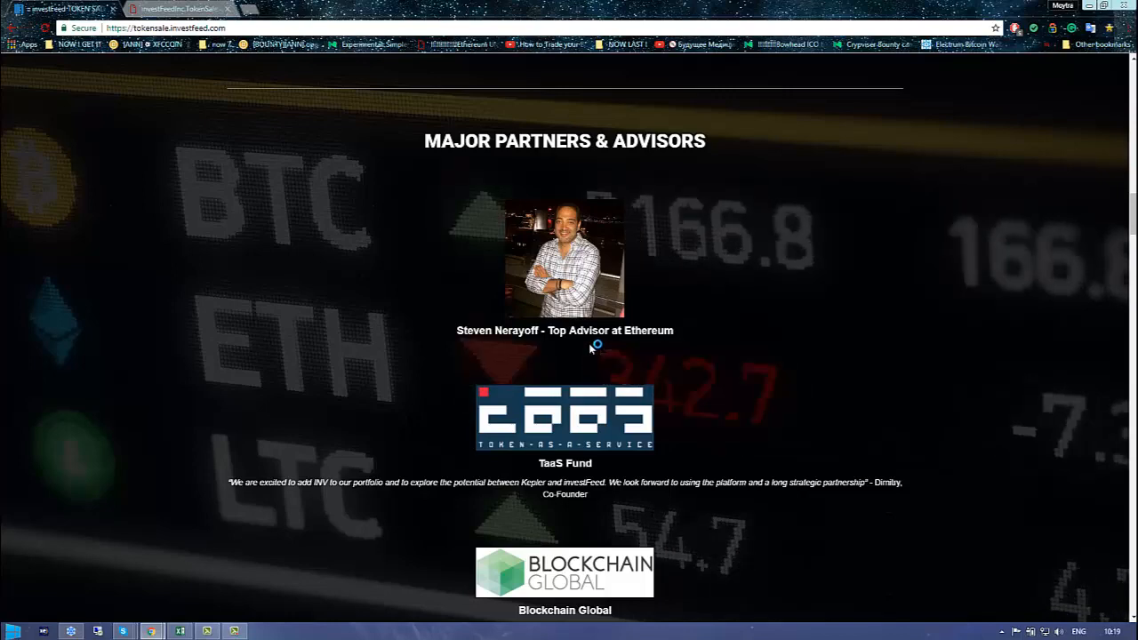
pyautogui.scroll(-3)
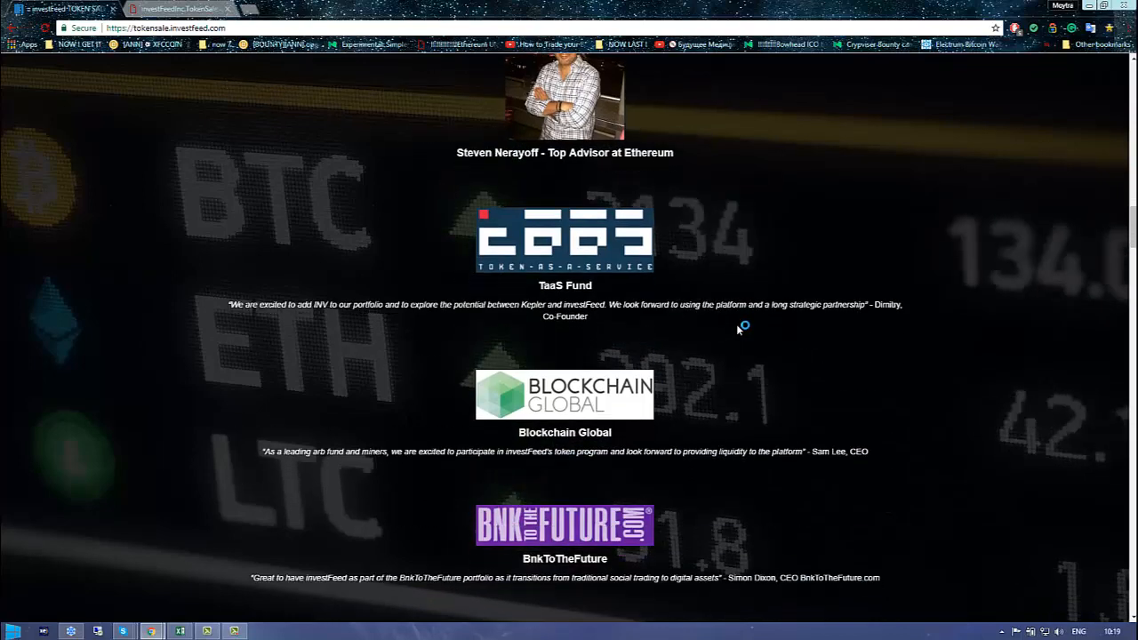
pyautogui.scroll(-3)
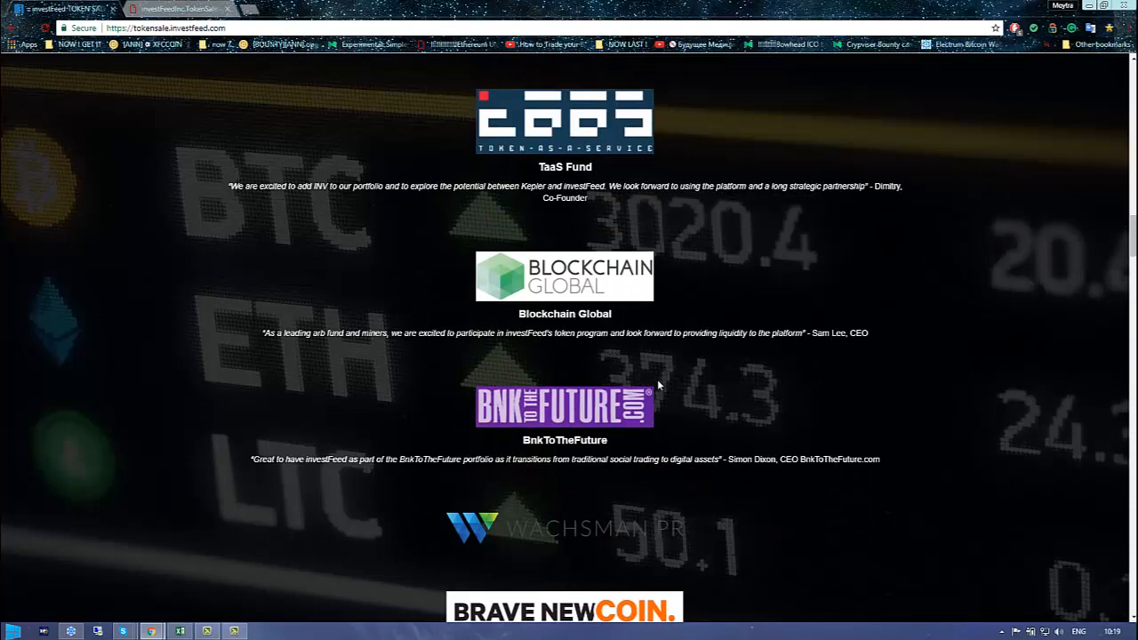
pyautogui.scroll(-3)
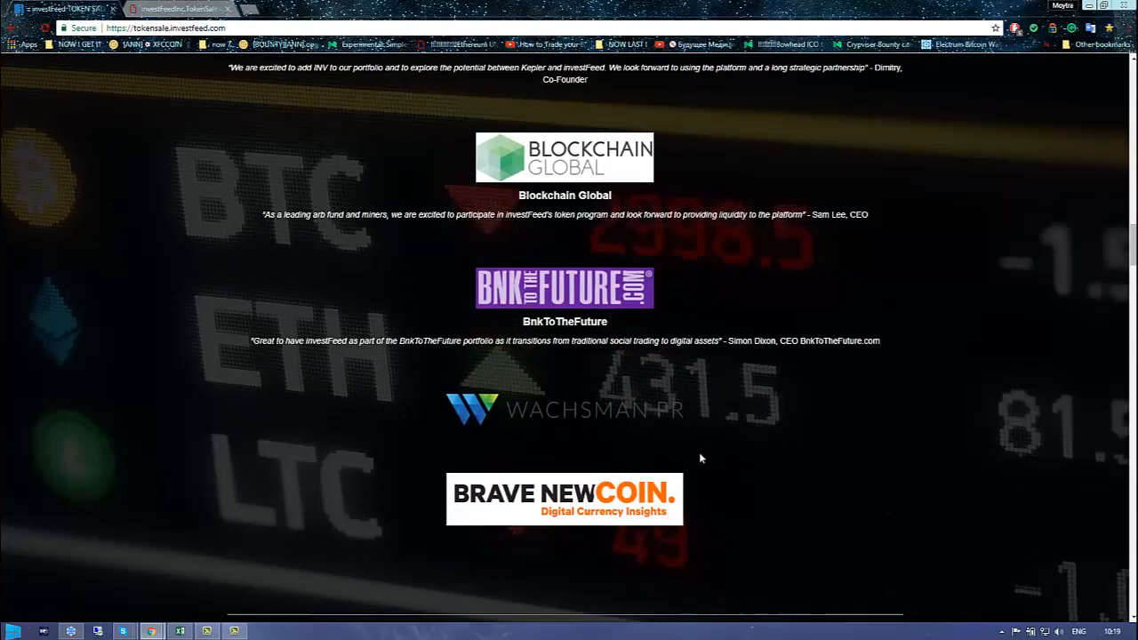
pyautogui.scroll(-3)
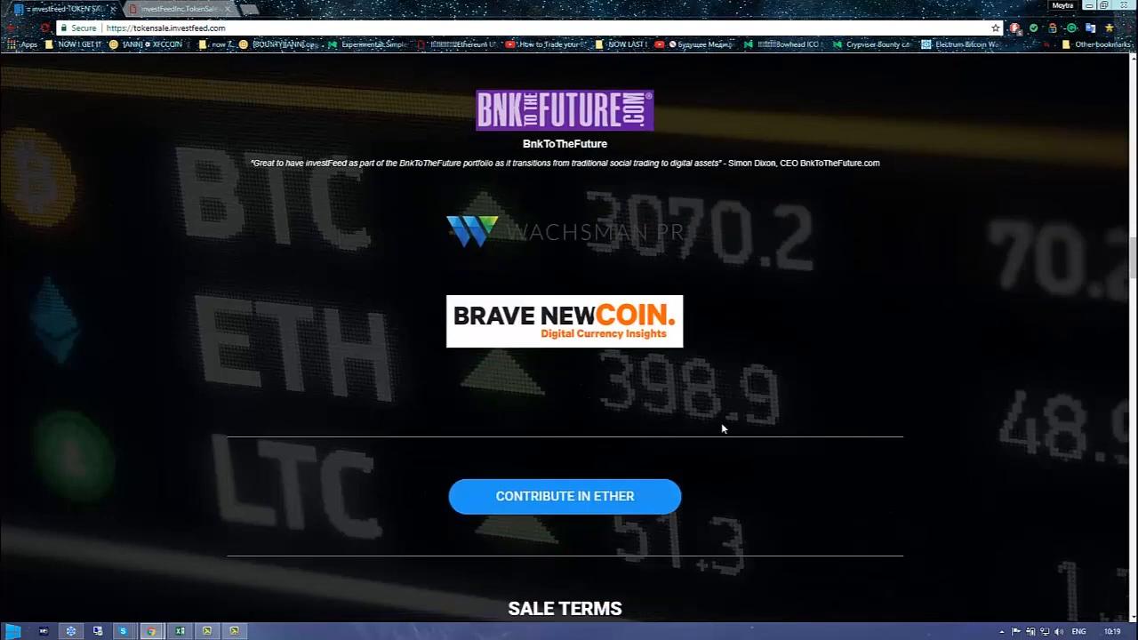
pyautogui.scroll(-3)
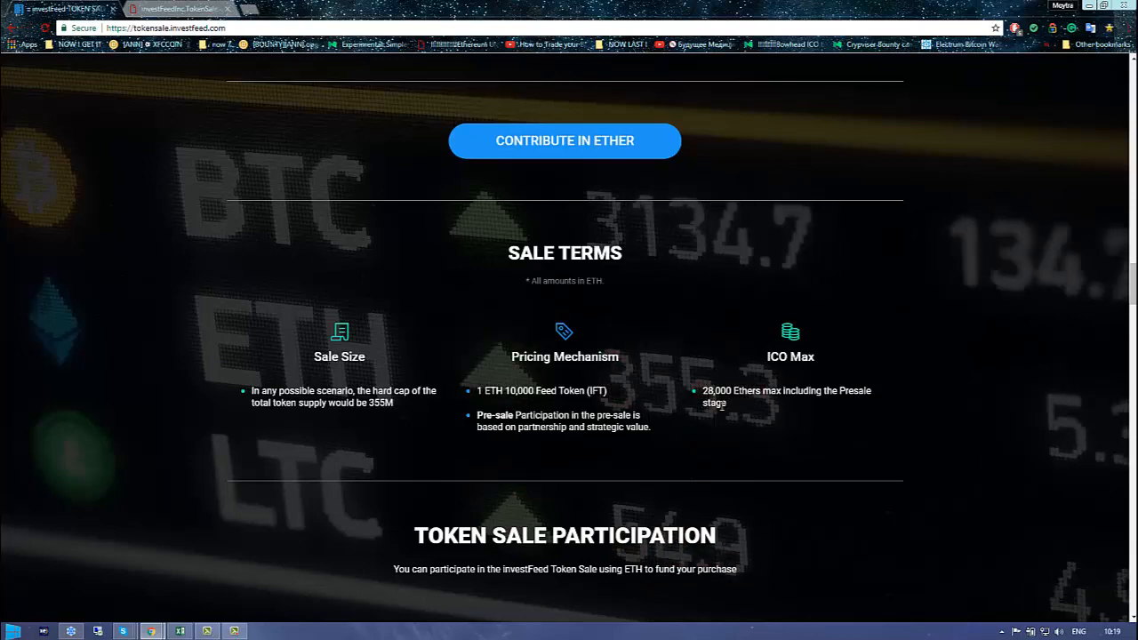
# Scroll past the advisors and FAQs and open the Contribute in Ether page
pyautogui.scroll(-3)
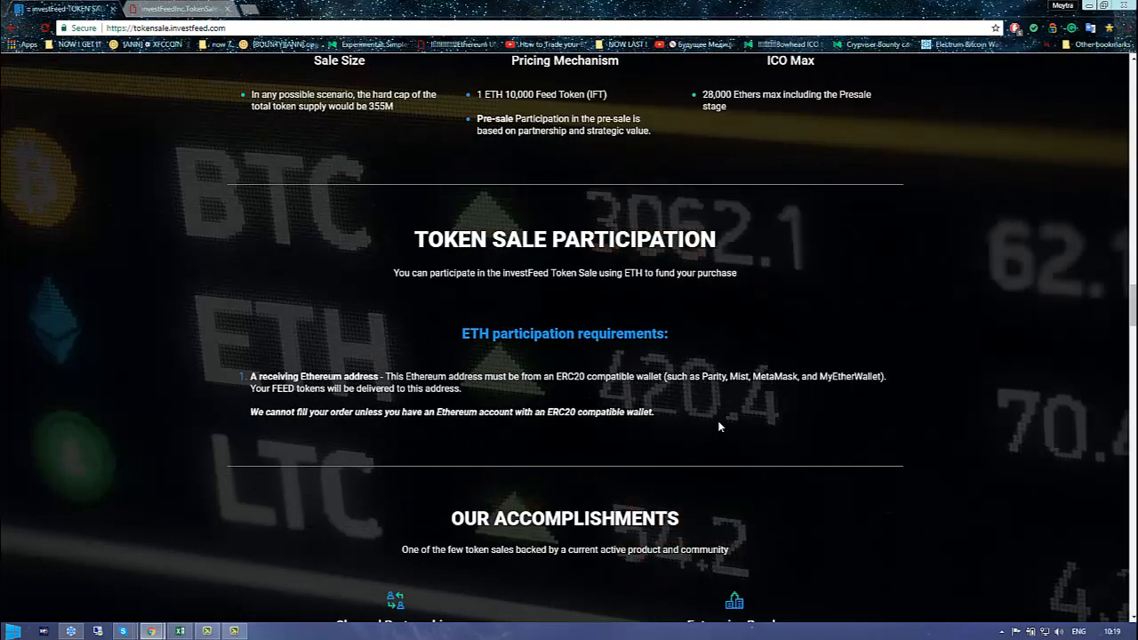
pyautogui.scroll(-3)
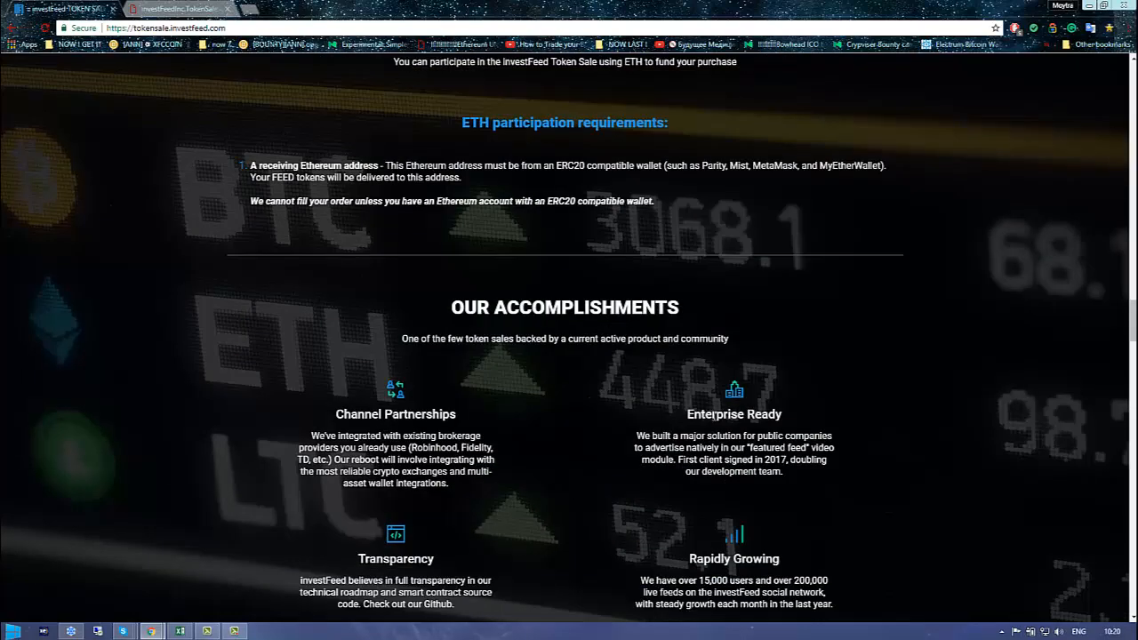
pyautogui.scroll(-3)
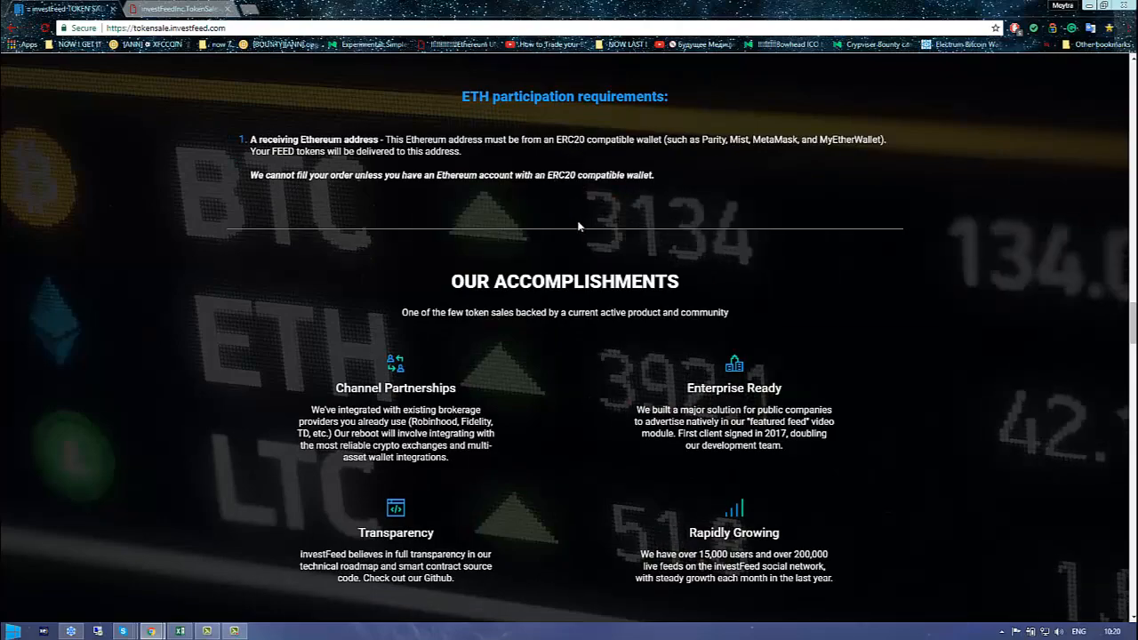
pyautogui.scroll(-3)
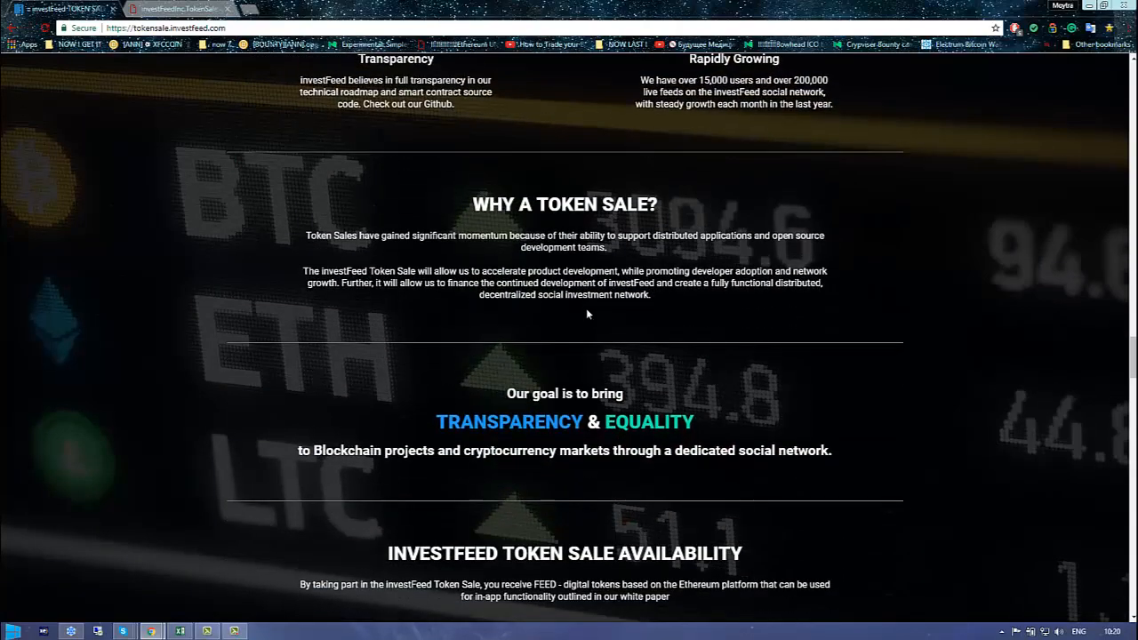
pyautogui.scroll(-3)
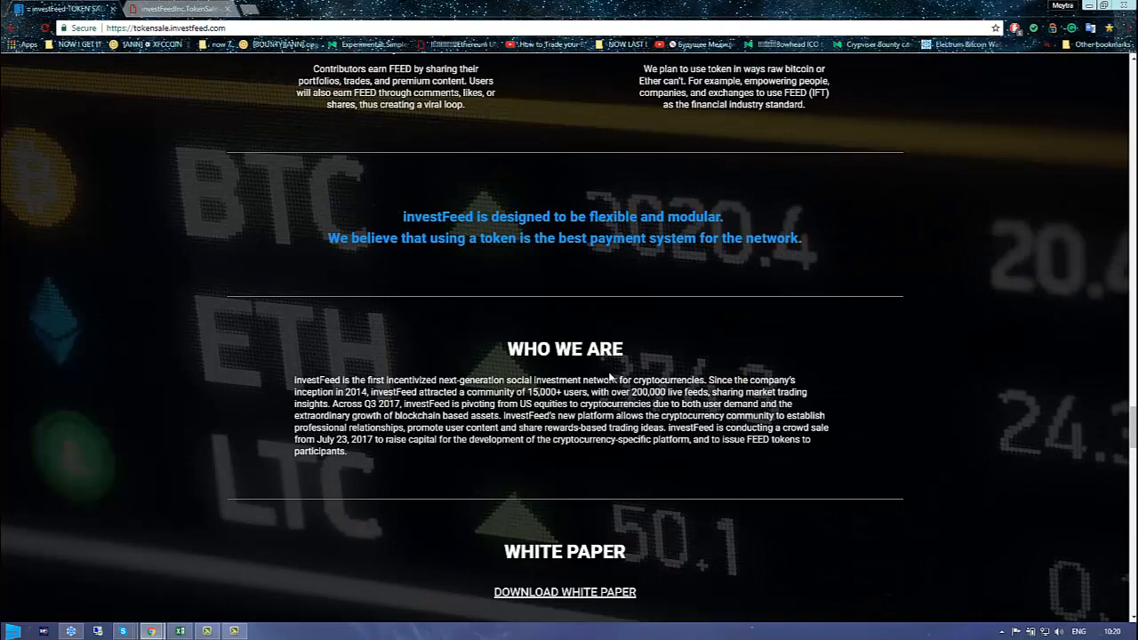
pyautogui.scroll(-3)
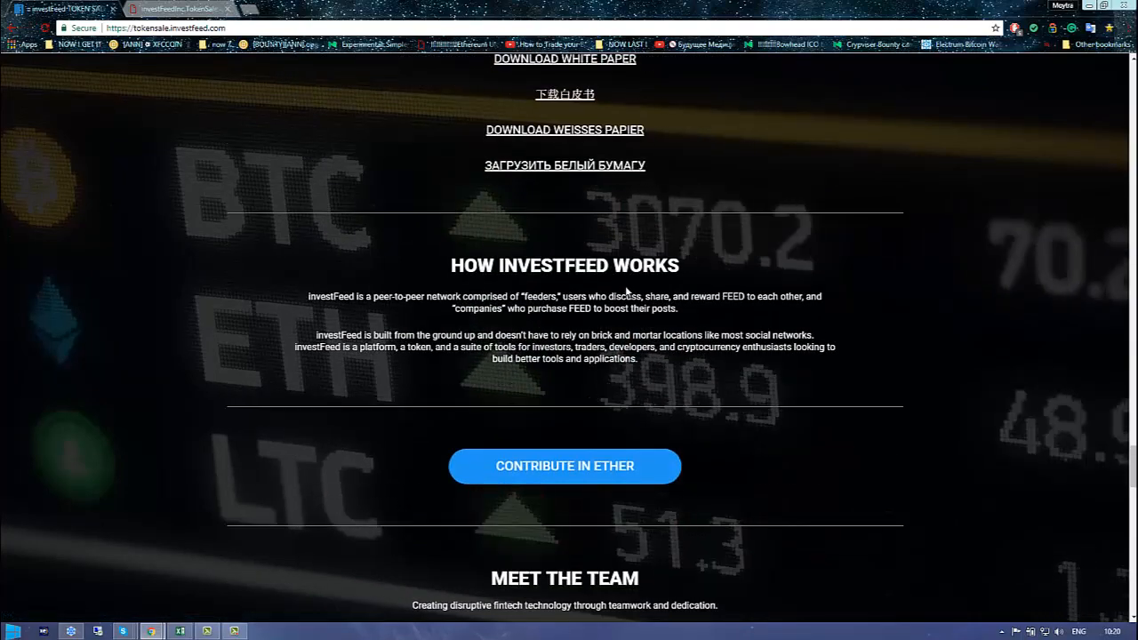
pyautogui.scroll(-3)
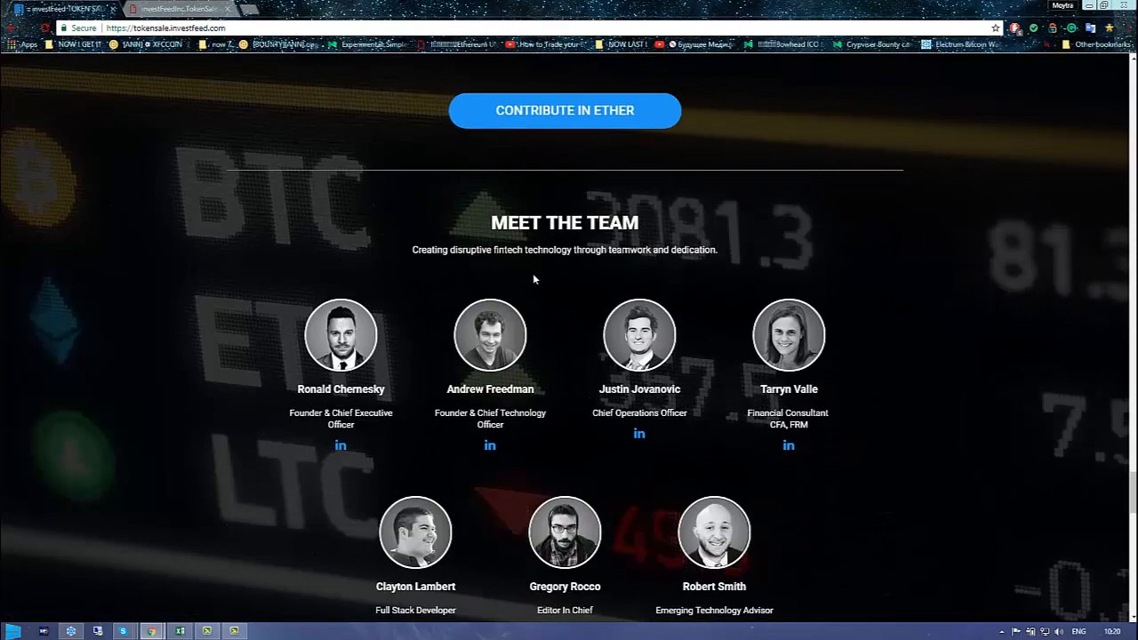
pyautogui.scroll(-3)
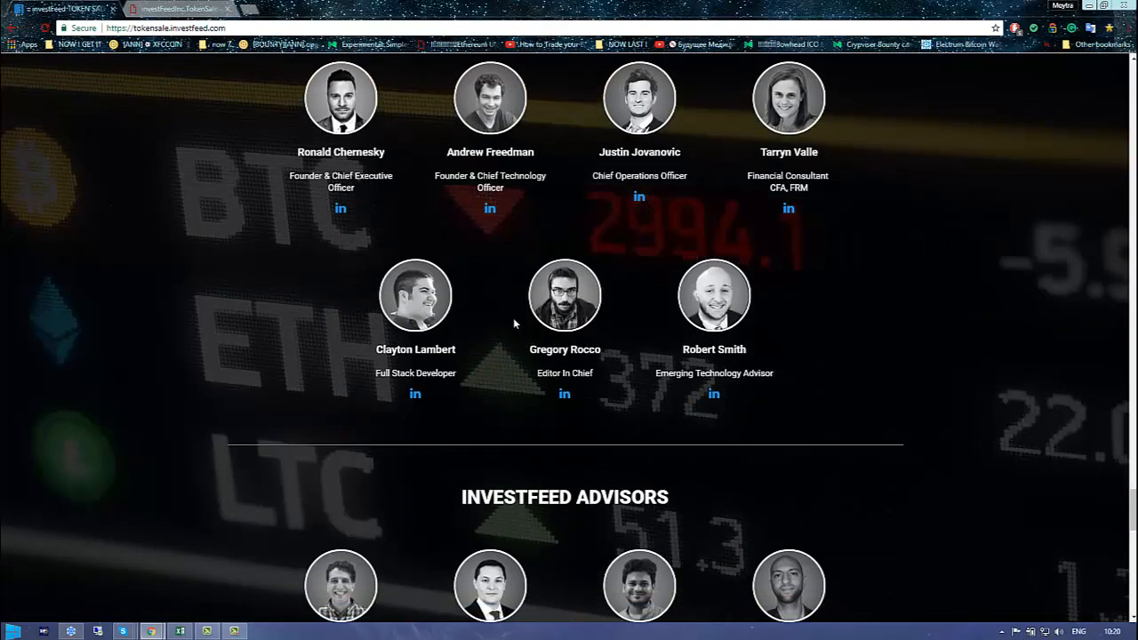
pyautogui.scroll(-3)
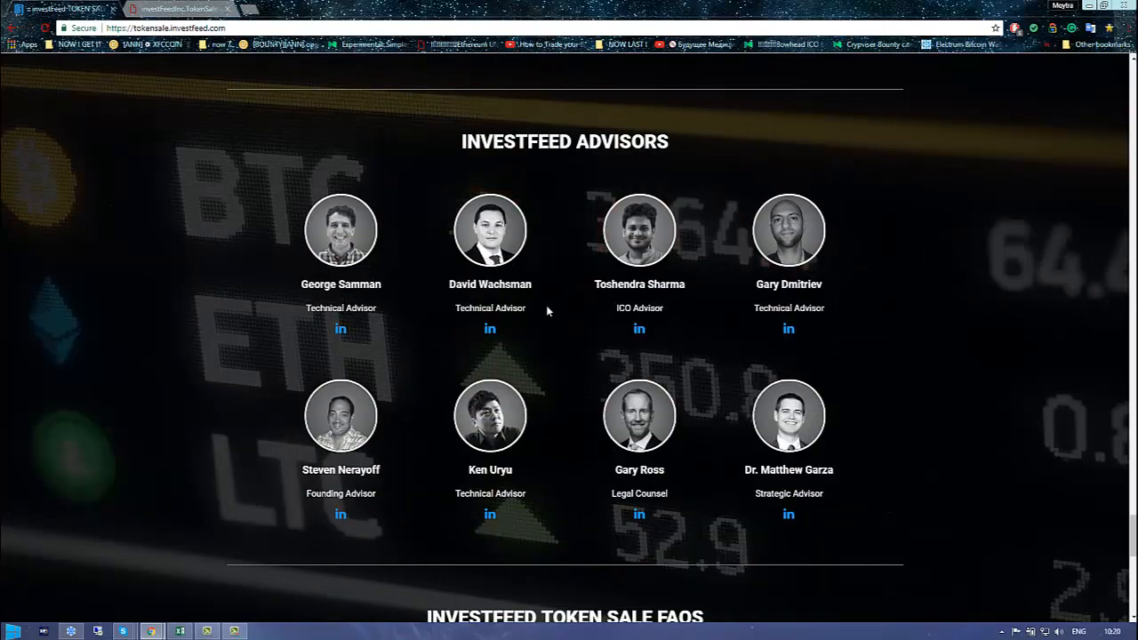
pyautogui.scroll(-3)
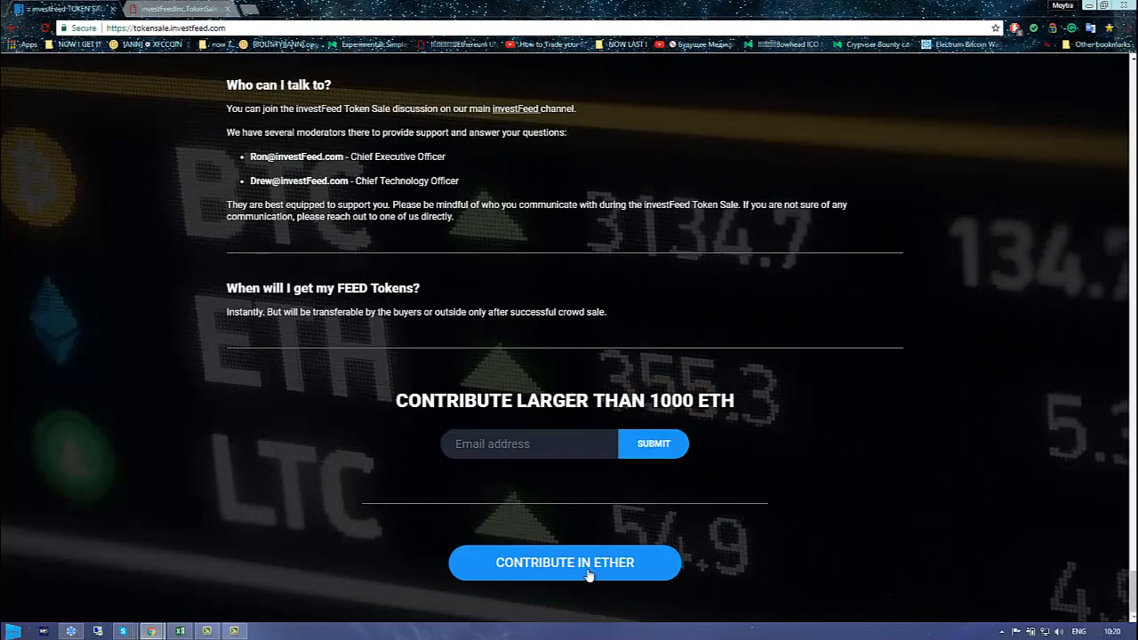
pyautogui.click(565, 562)
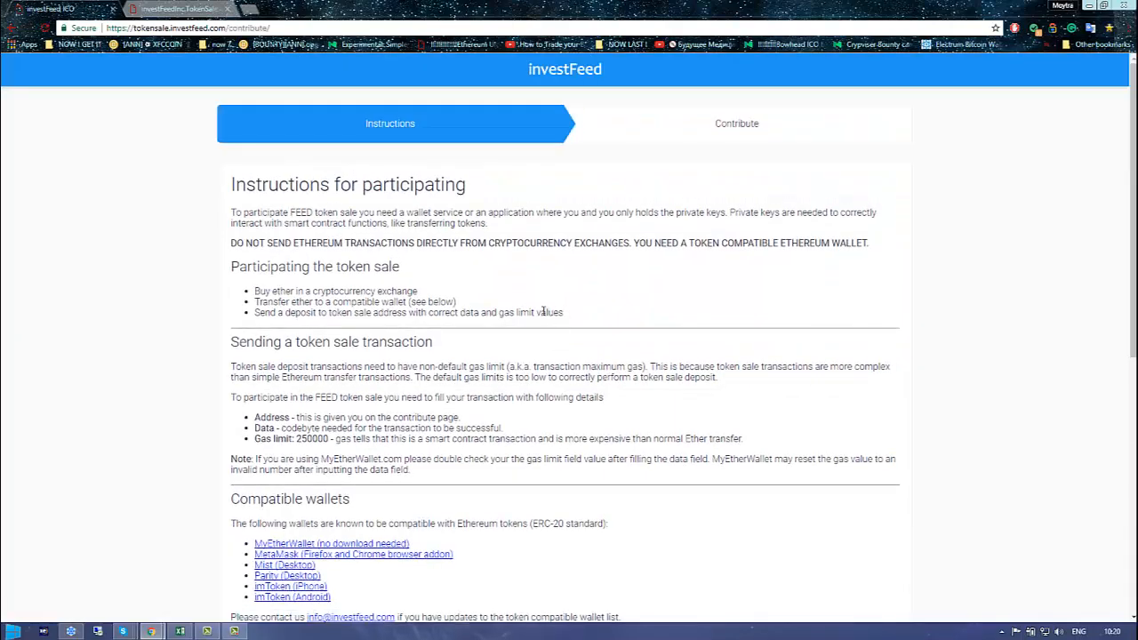
# Accept the participation instructions and select the full 'Address to send ETH' value
pyautogui.scroll(-3)
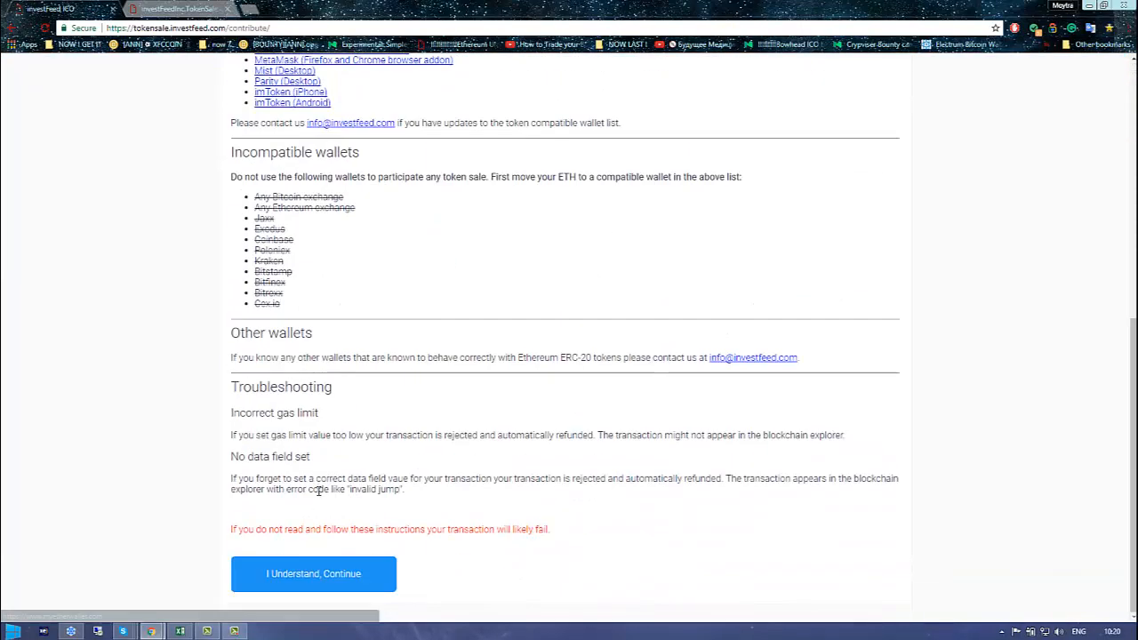
pyautogui.click(313, 573)
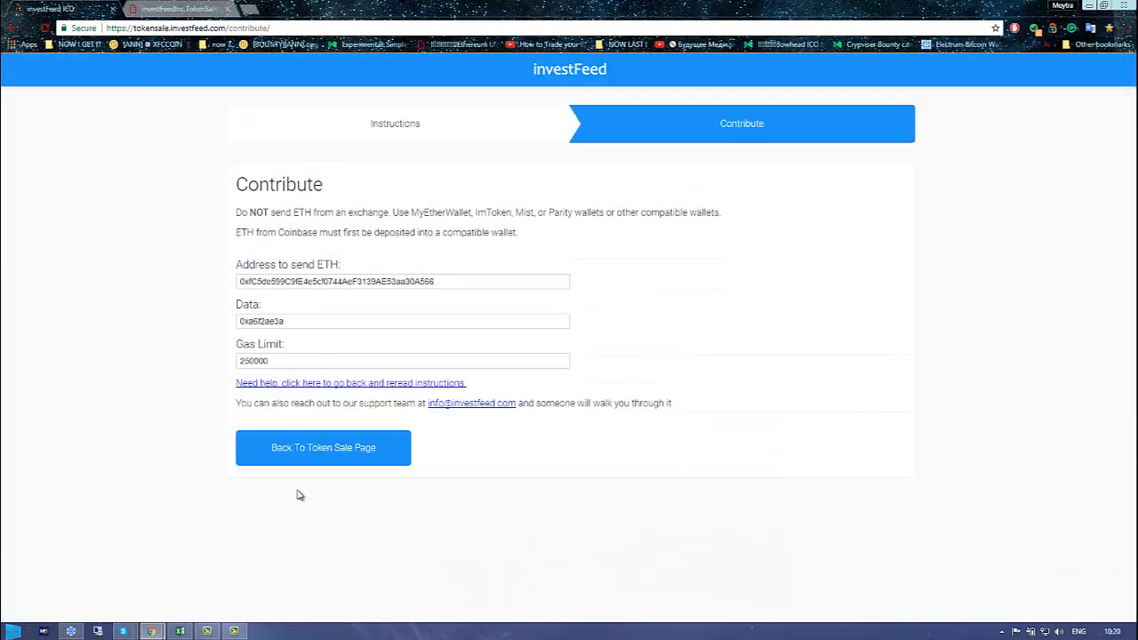
pyautogui.moveTo(302, 320)
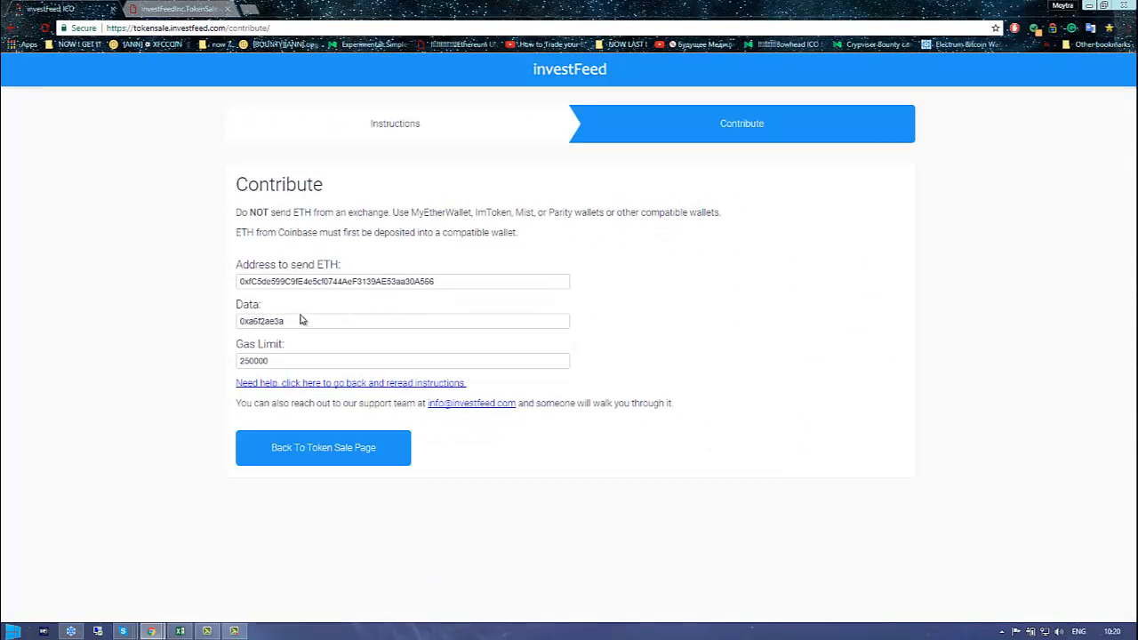
pyautogui.moveTo(353, 308)
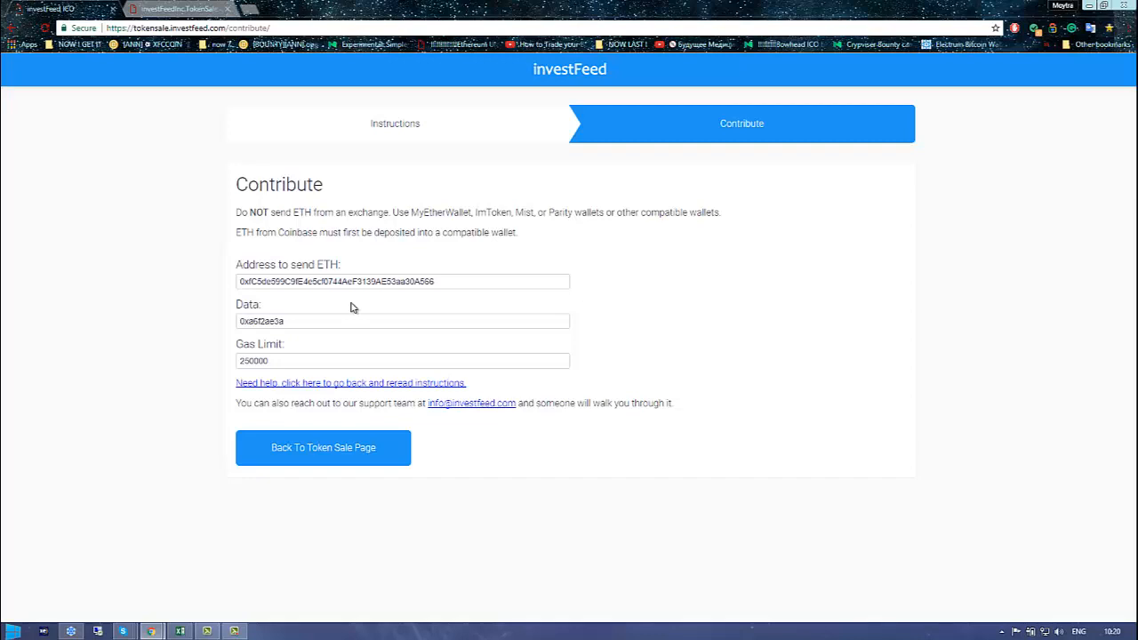
pyautogui.moveTo(445, 288)
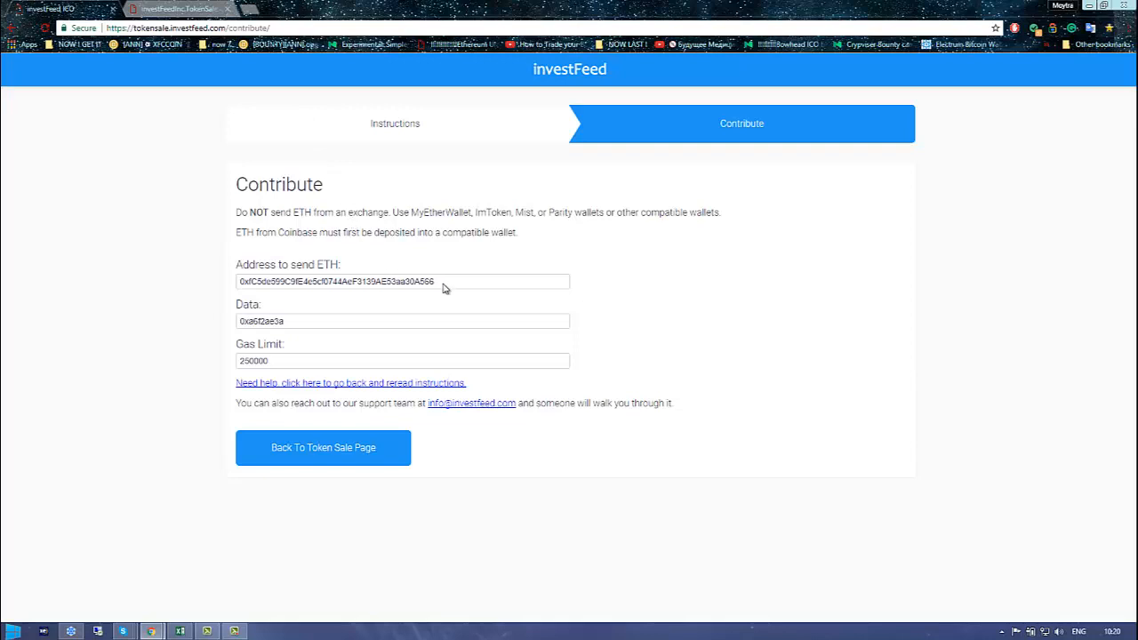
pyautogui.tripleClick(336, 281)
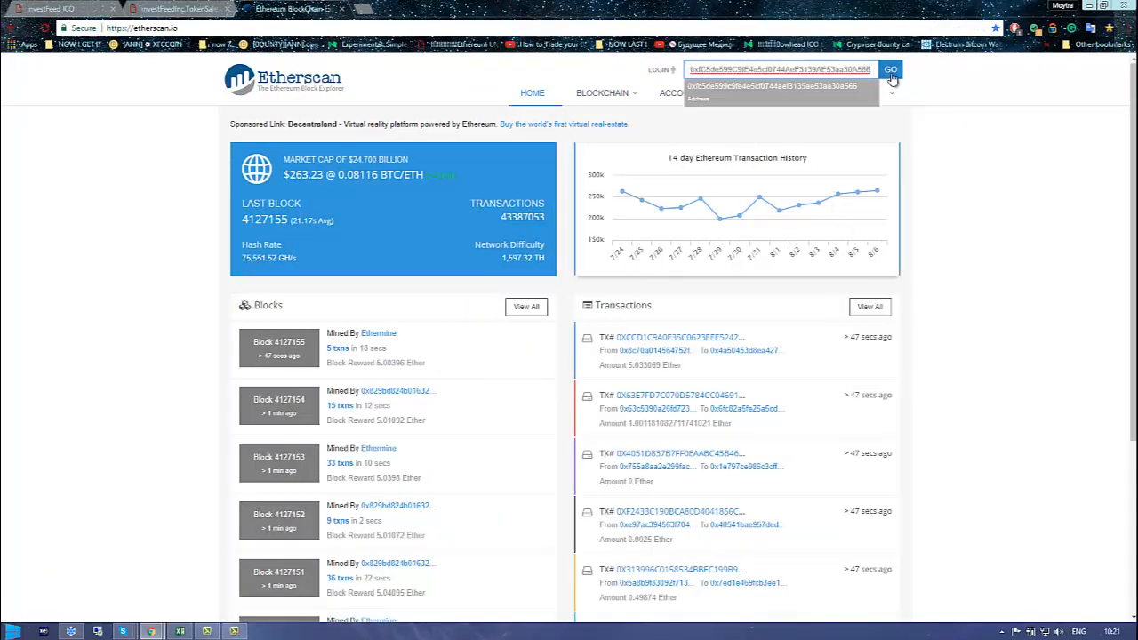
# Look up the address on Etherscan and browse the verified MintedEthCappedCrowdsale source code
pyautogui.click(890, 69)
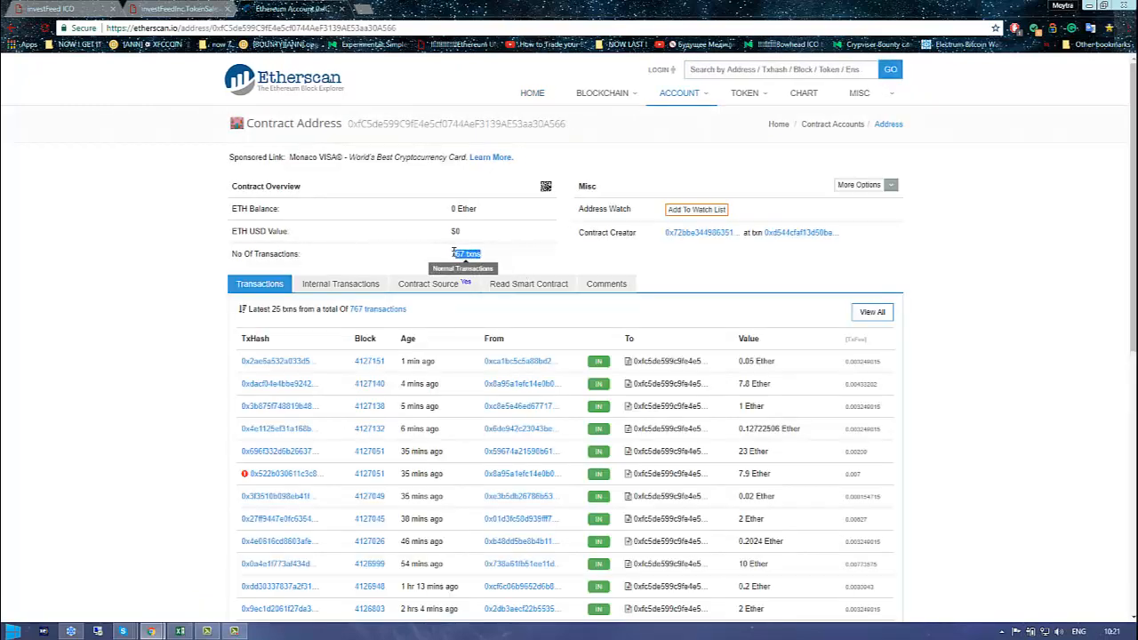
pyautogui.scroll(-3)
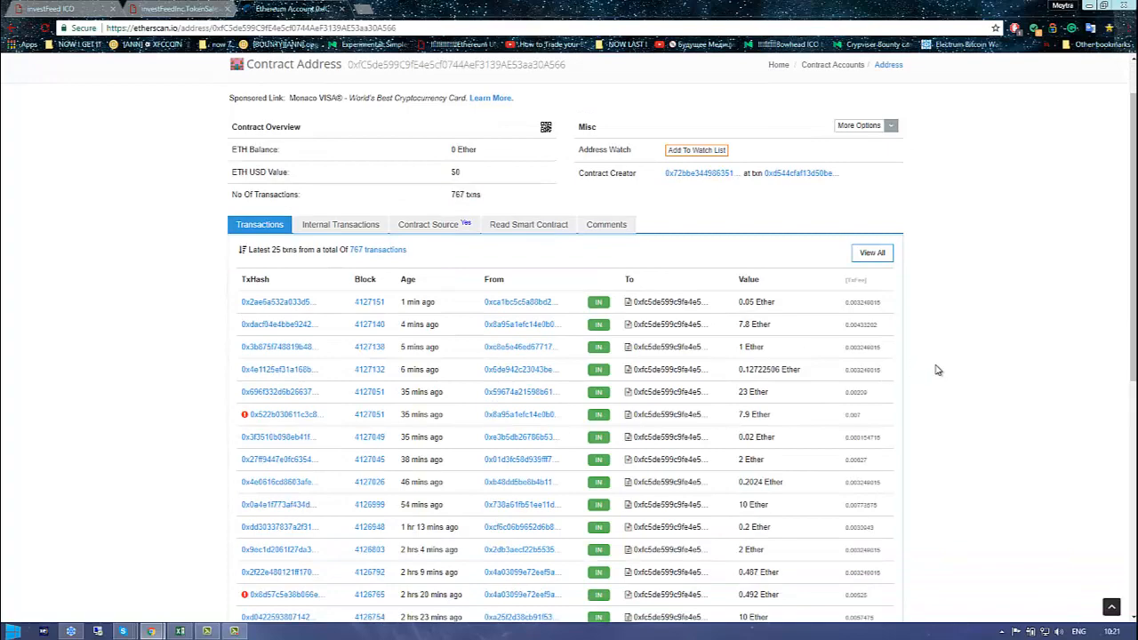
pyautogui.moveTo(756, 404)
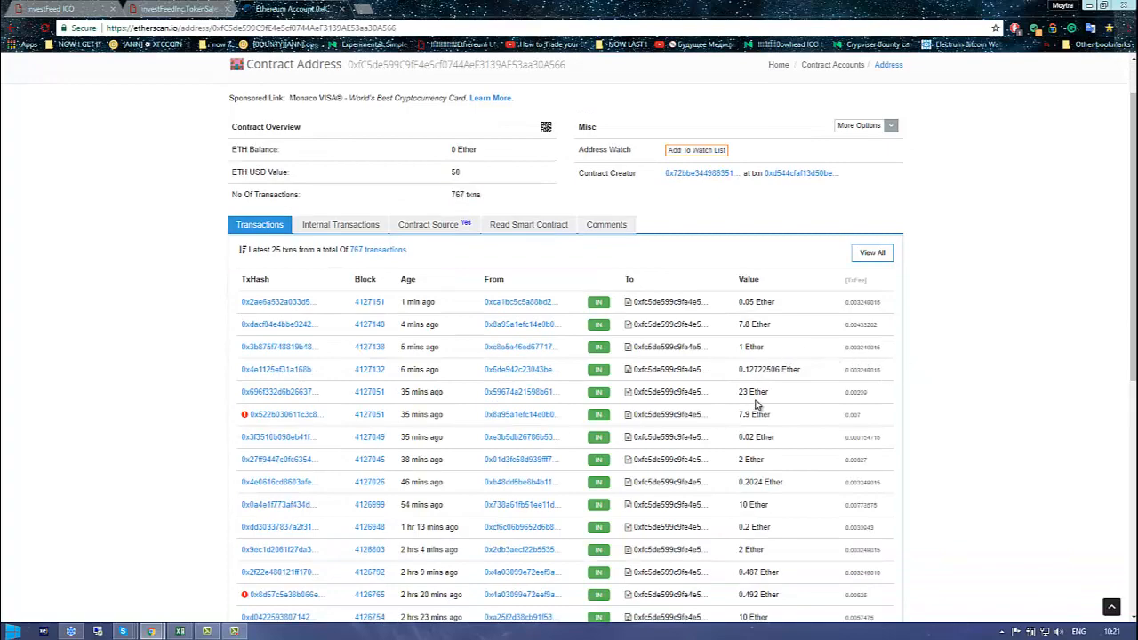
pyautogui.scroll(-3)
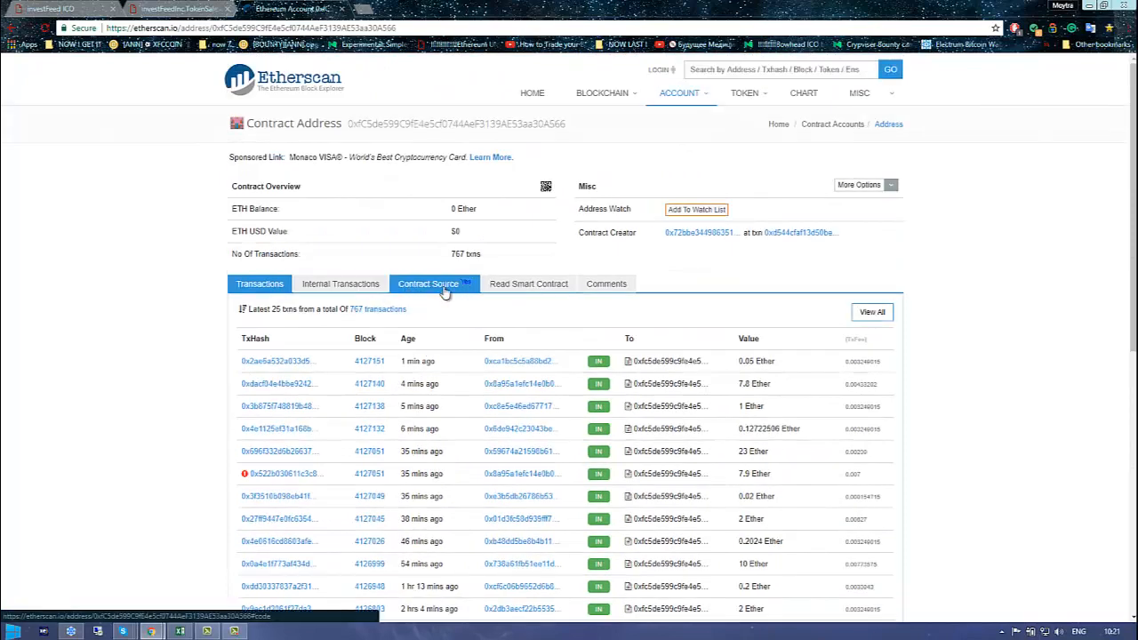
pyautogui.click(428, 283)
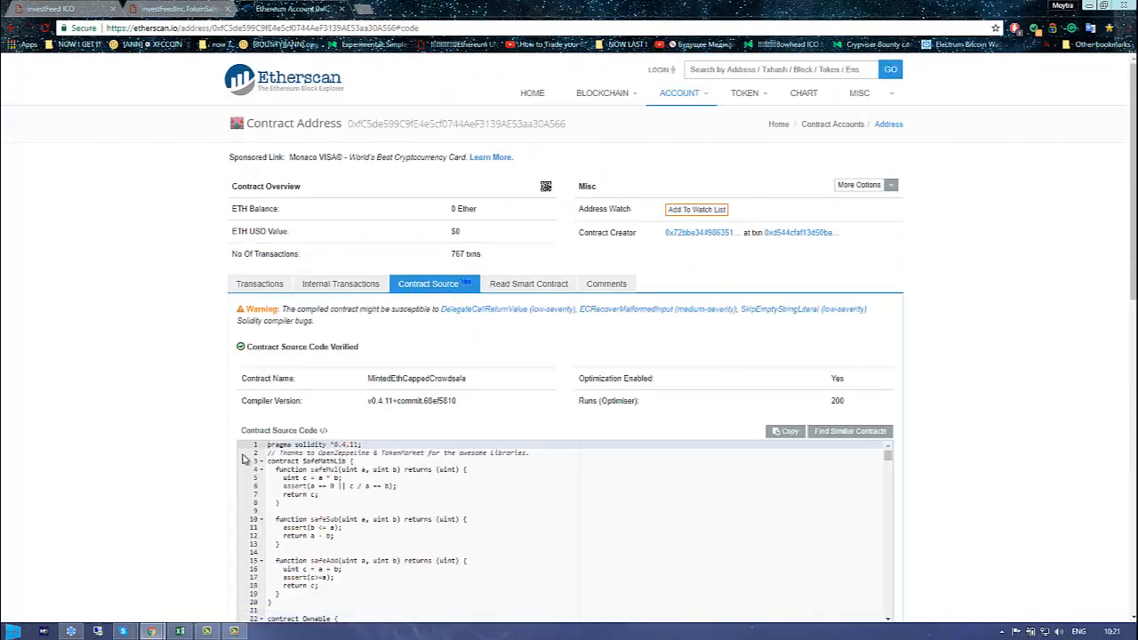
pyautogui.scroll(-3)
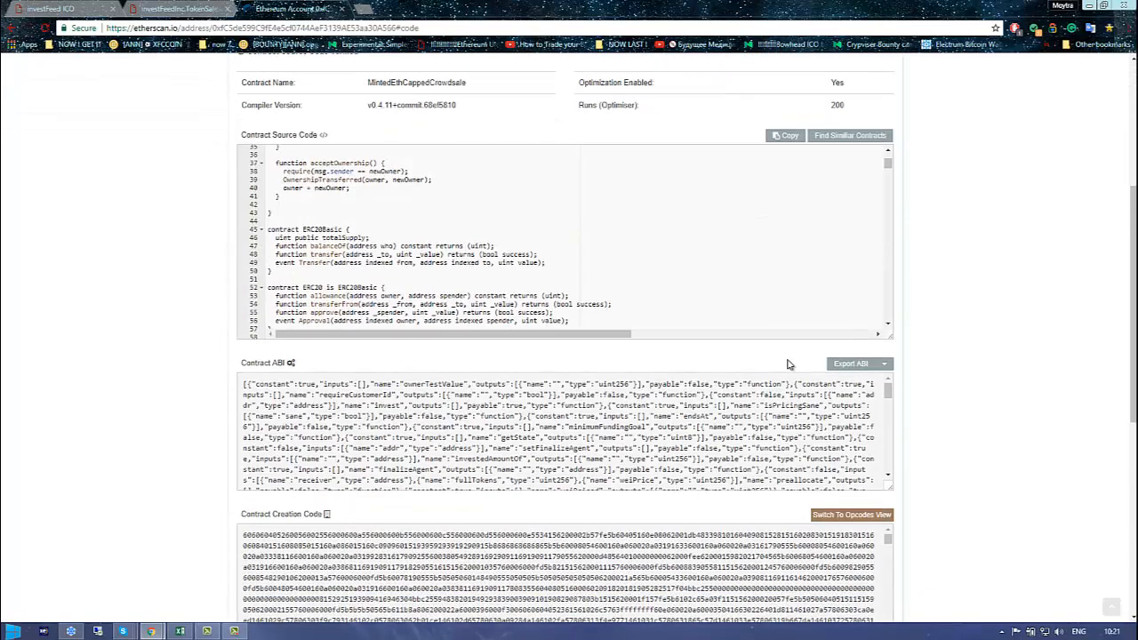
pyautogui.scroll(-3)
pyautogui.write('feed')
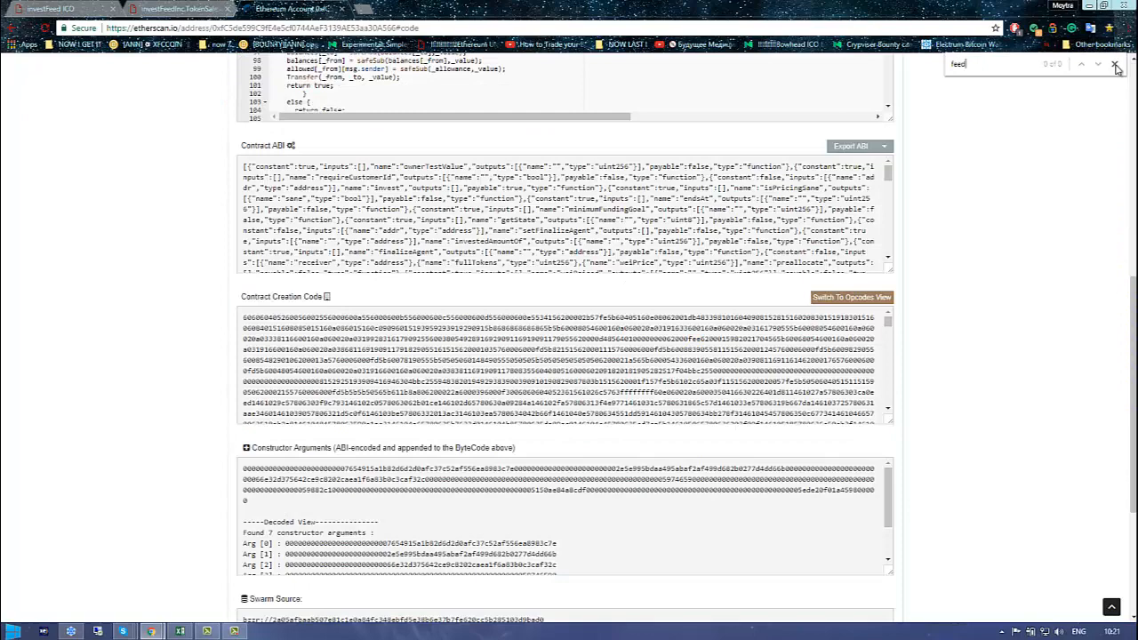
pyautogui.click(177, 9)
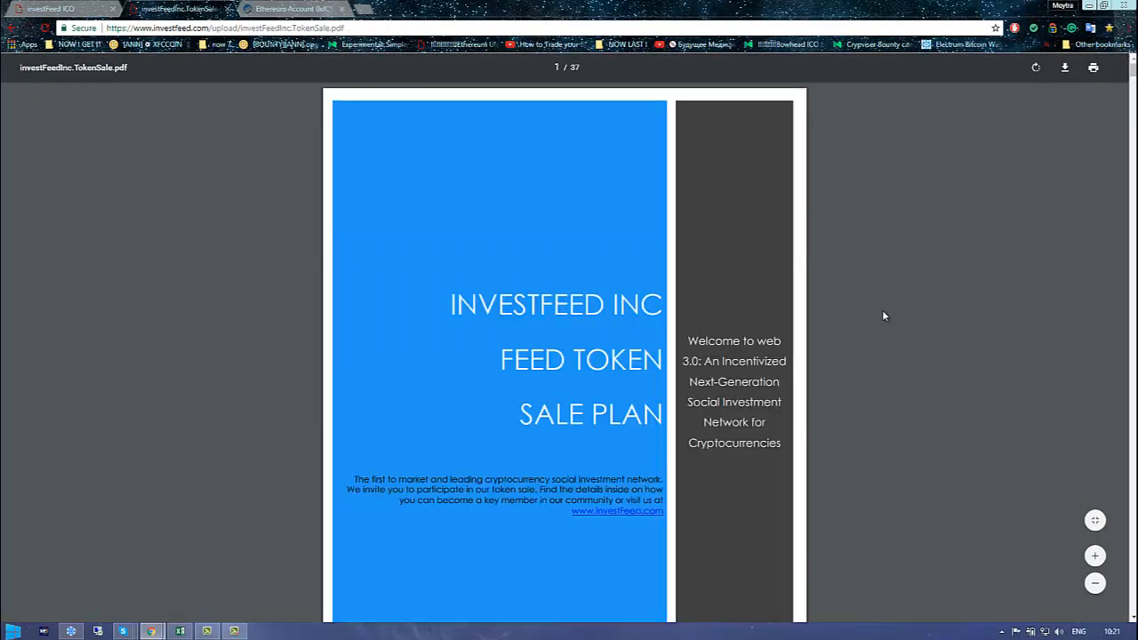
# Scroll the white paper PDF to page 8, section 5.2 Primary Platform Features
pyautogui.scroll(-3)
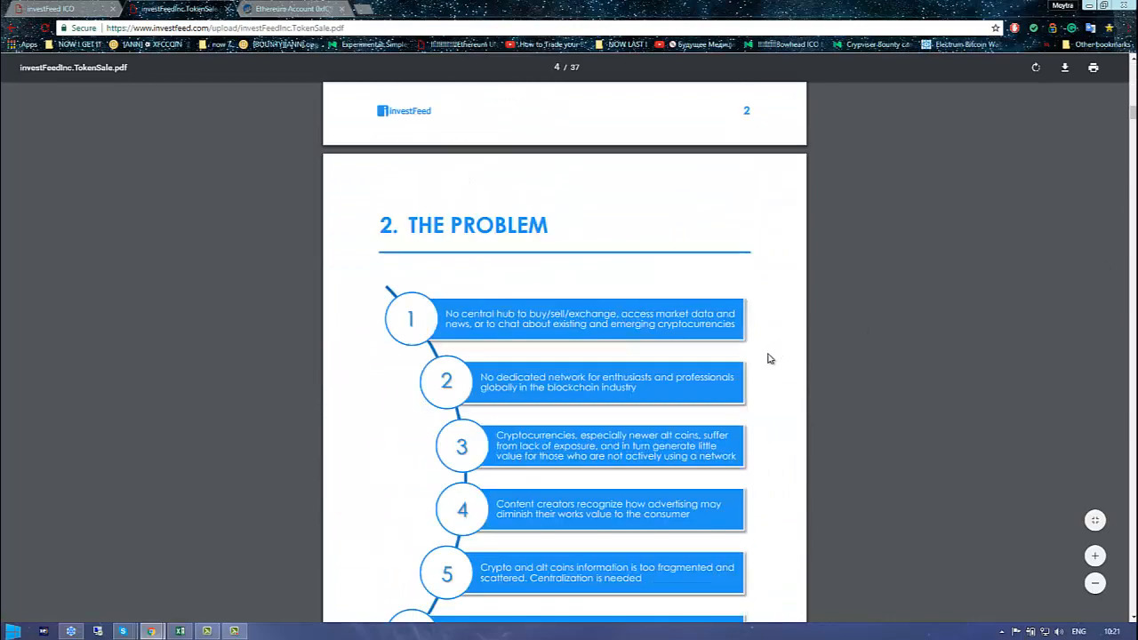
pyautogui.scroll(-3)
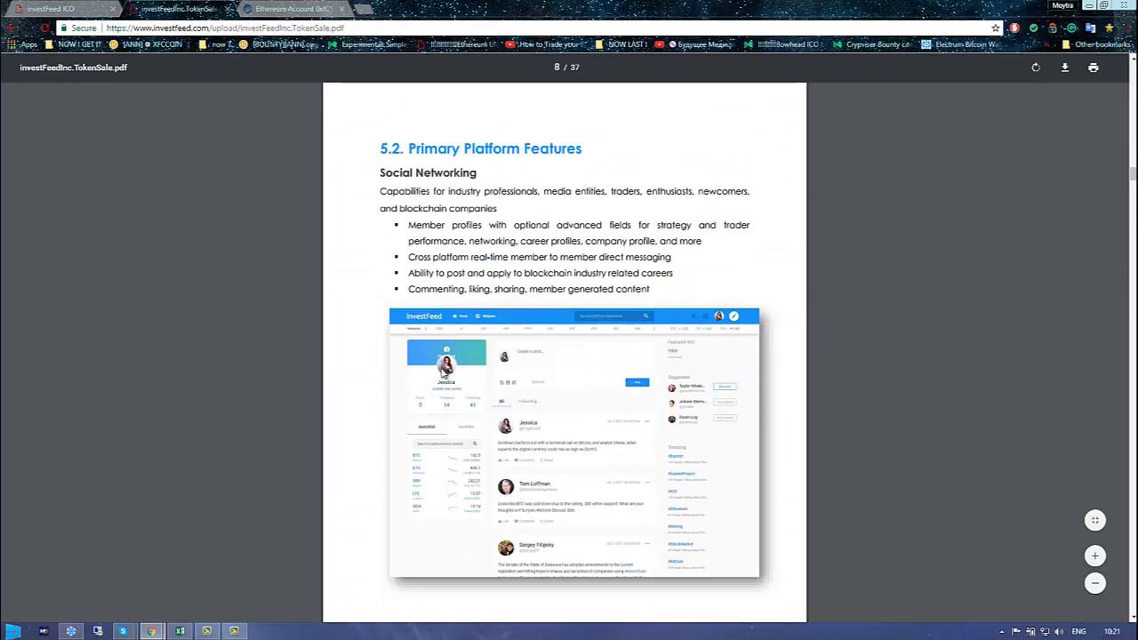
pyautogui.scroll(-3)
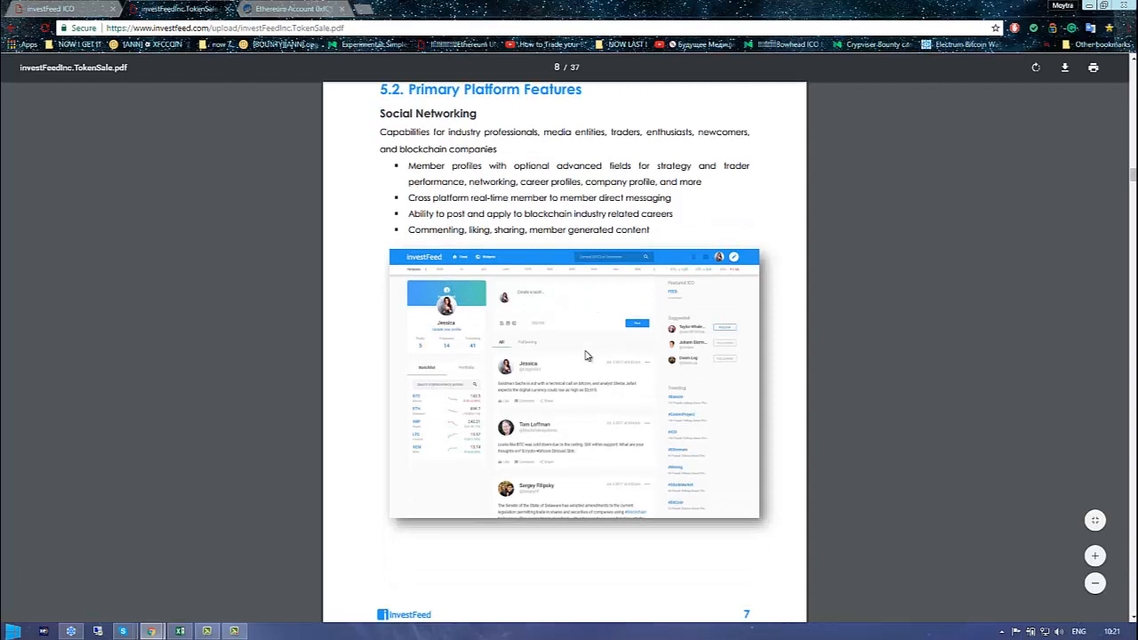
pyautogui.scroll(-3)
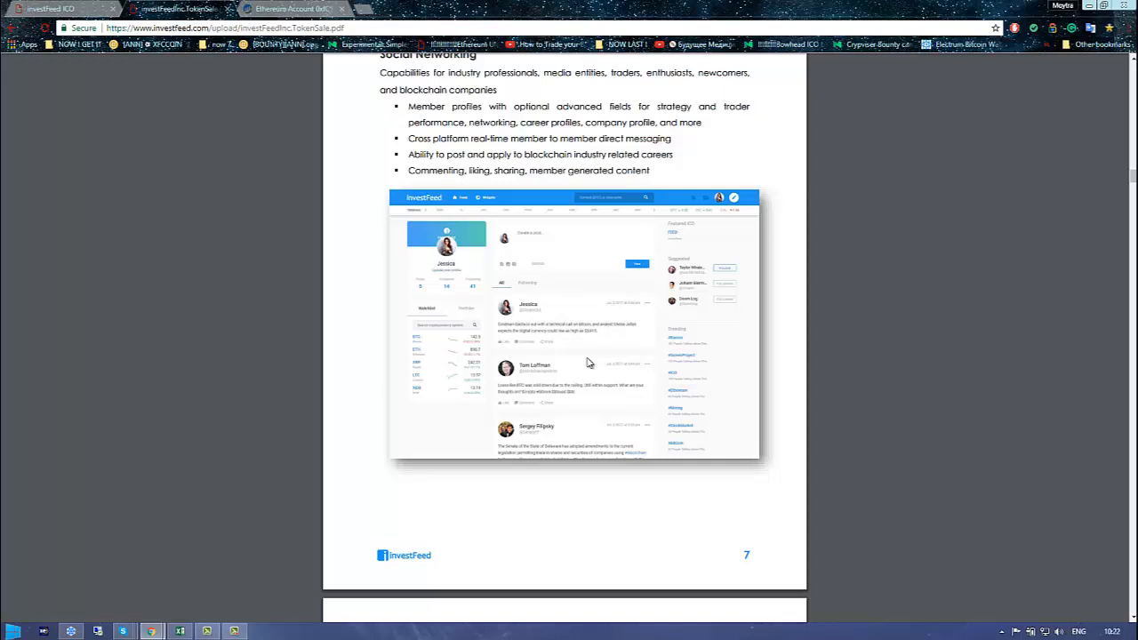
pyautogui.moveTo(589, 361)
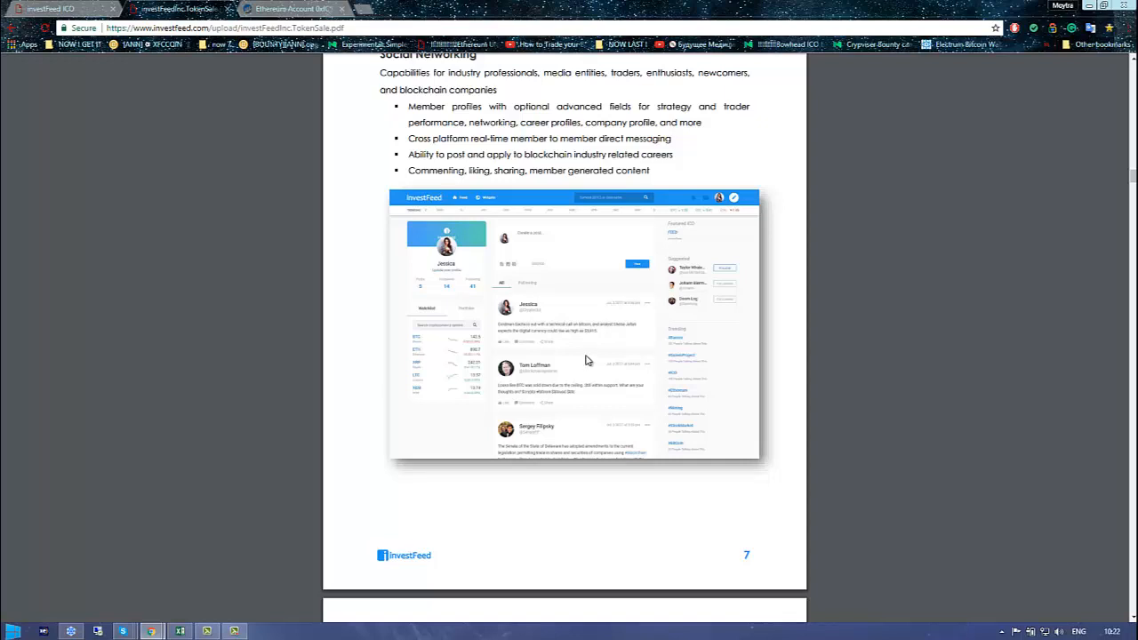
# Scroll the white paper to page 37 of 37, showing contact details and a New York map
pyautogui.scroll(-3)
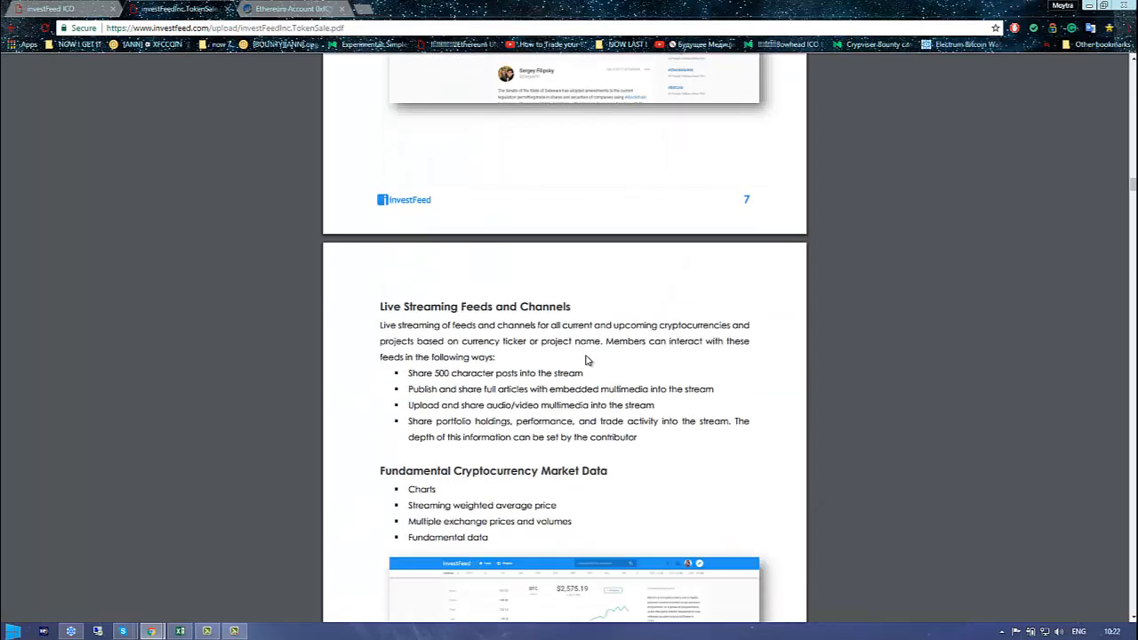
pyautogui.scroll(-3)
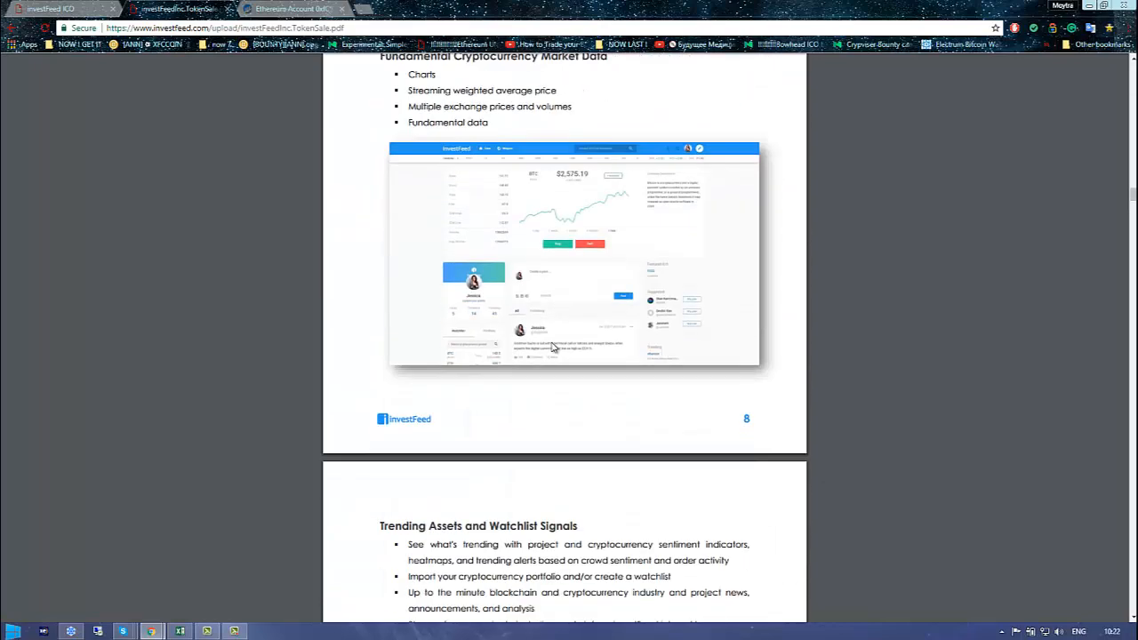
pyautogui.scroll(-3)
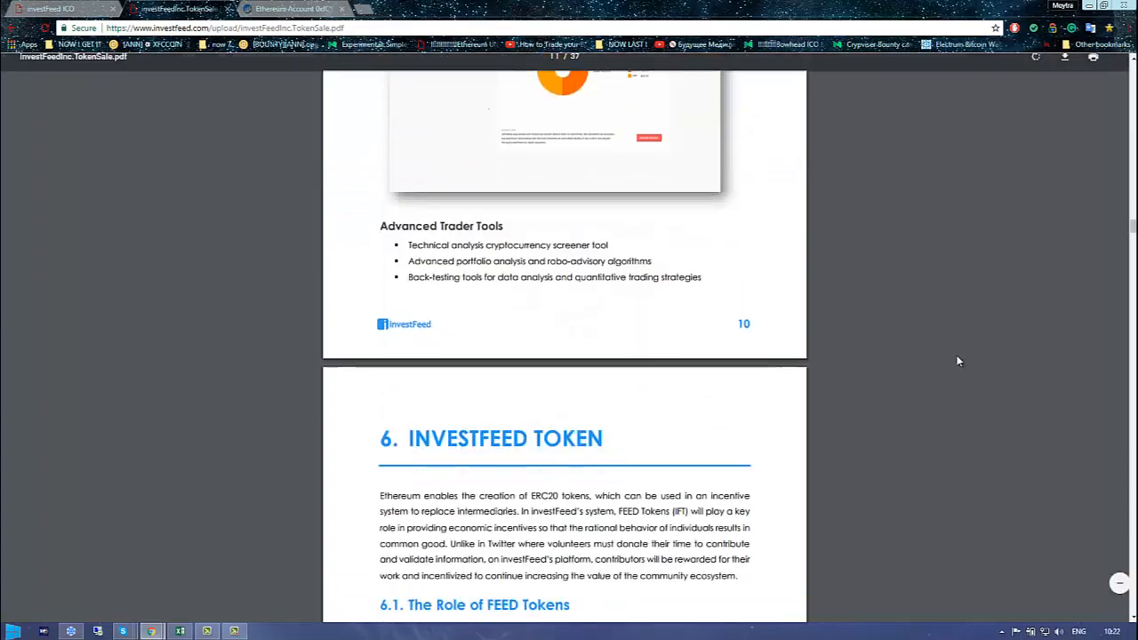
pyautogui.scroll(-3)
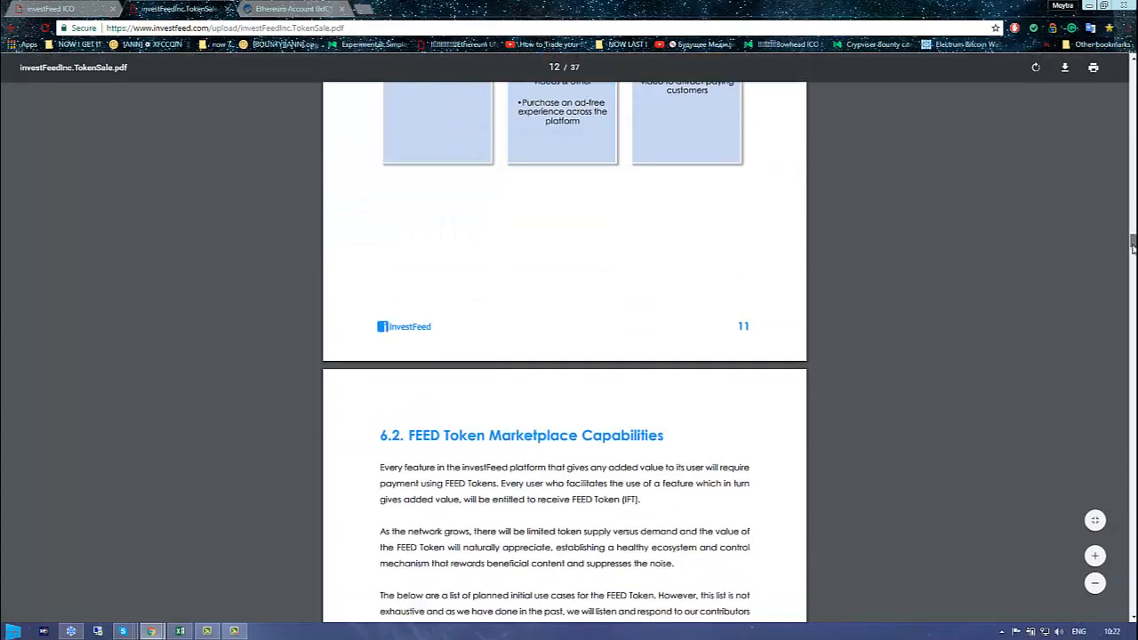
pyautogui.scroll(-3)
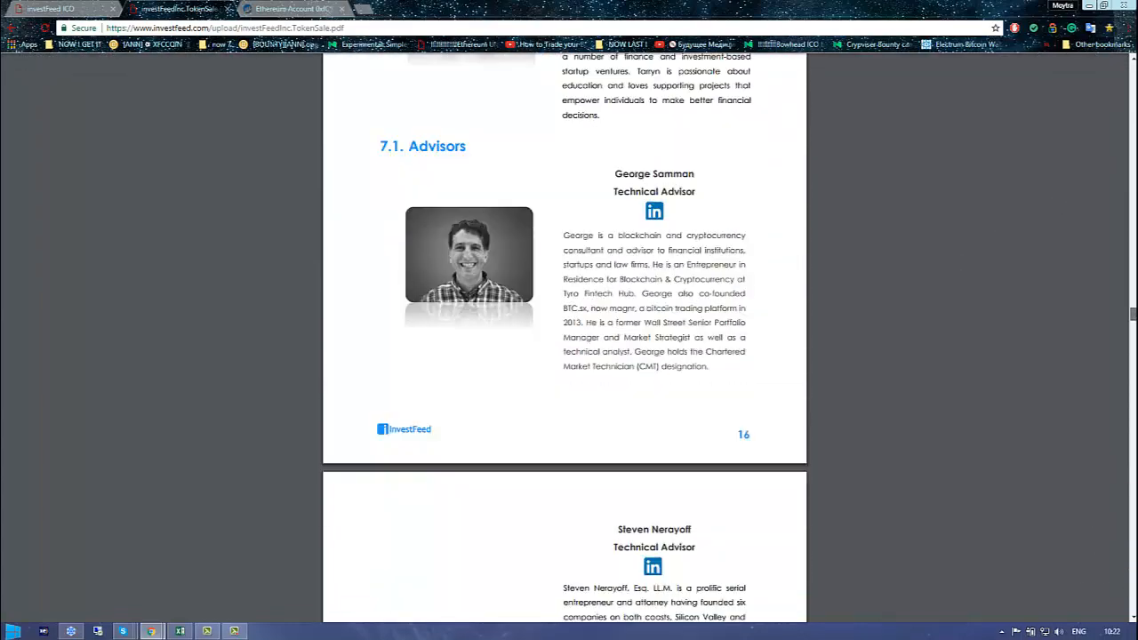
pyautogui.scroll(-3)
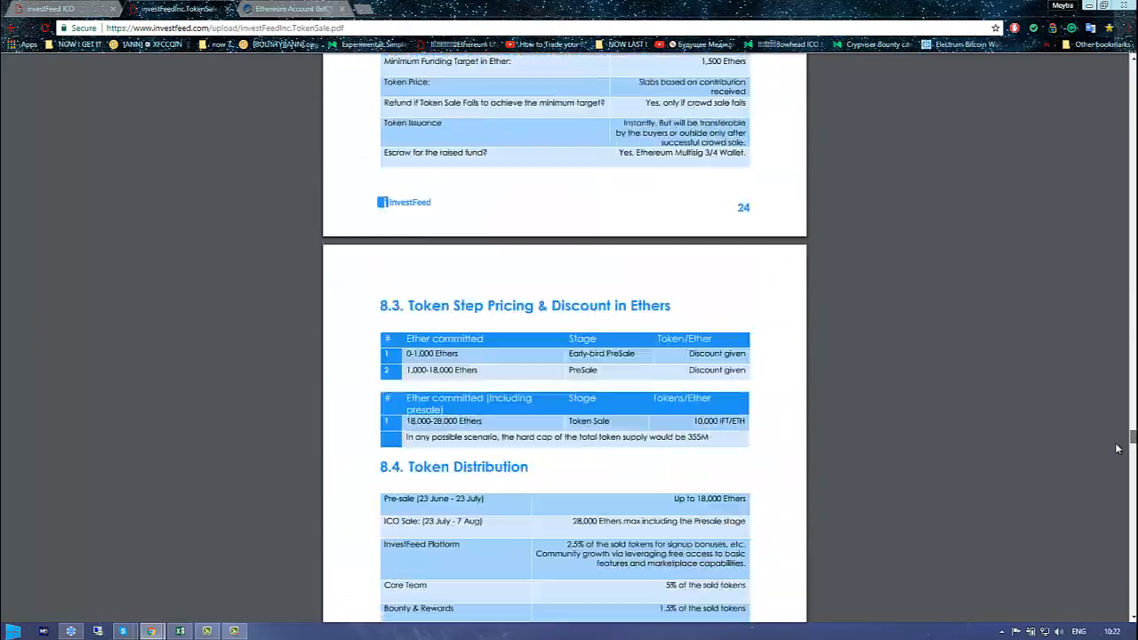
pyautogui.scroll(-3)
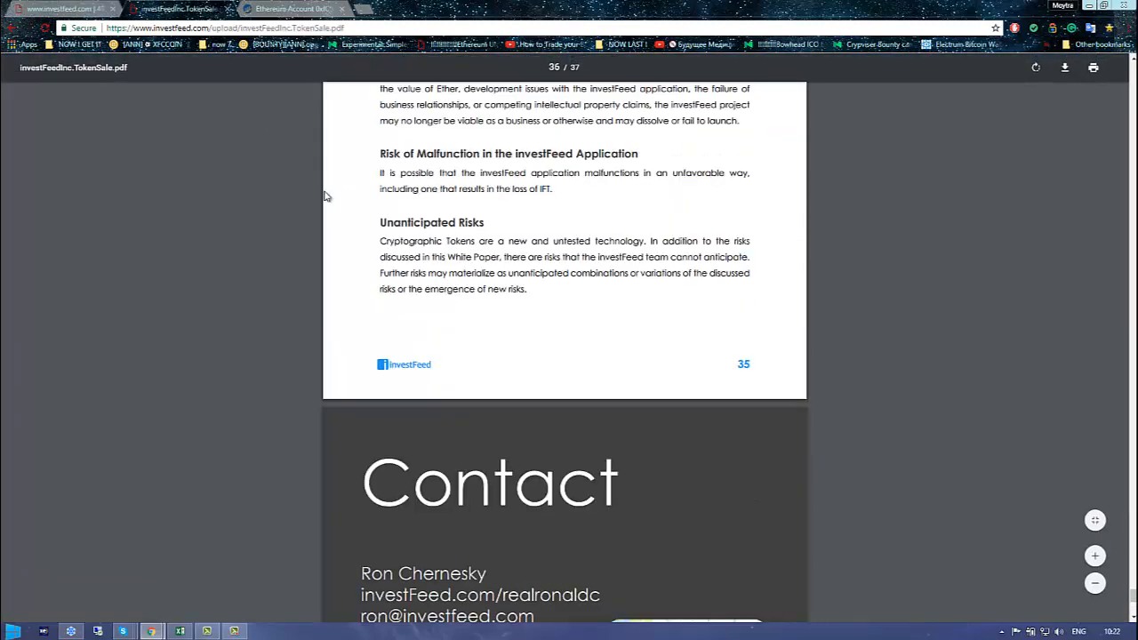
pyautogui.scroll(-3)
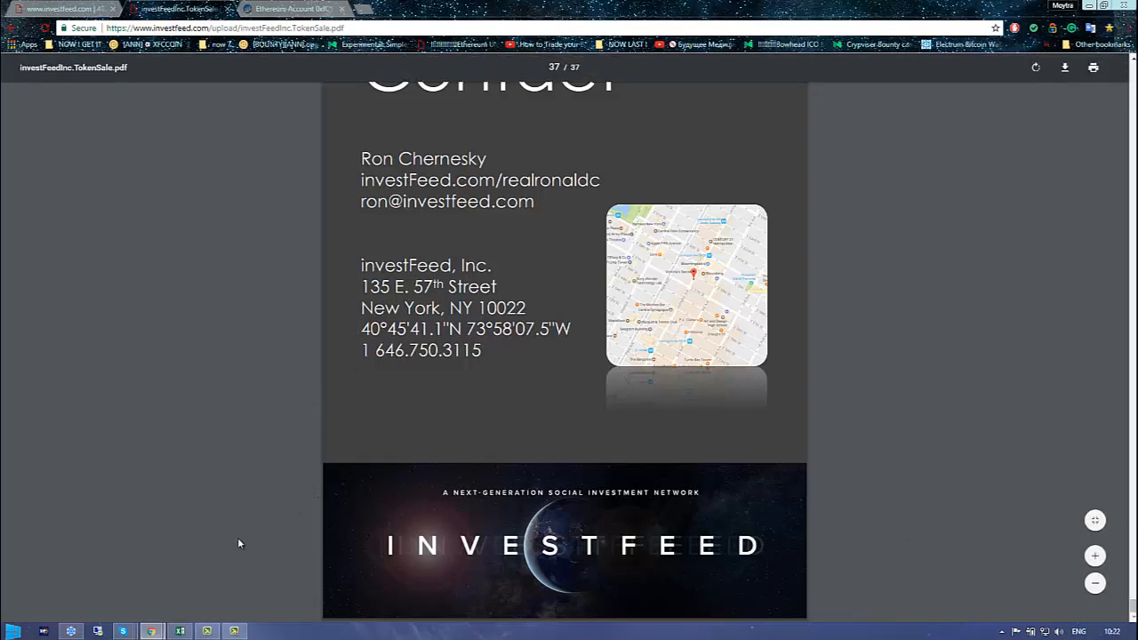
pyautogui.moveTo(227, 606)
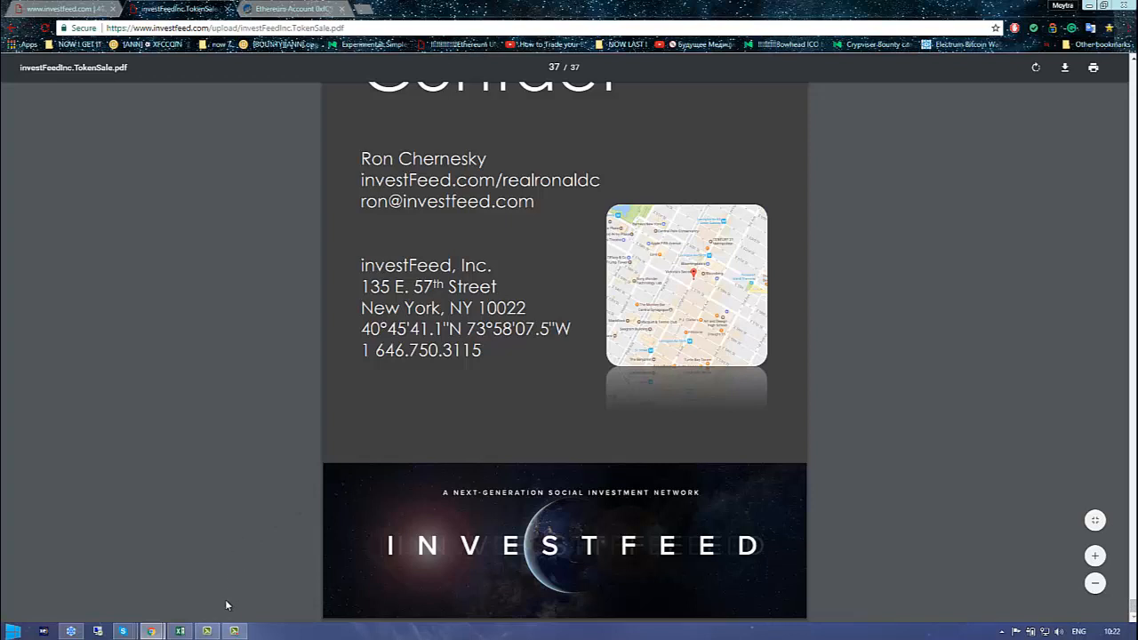